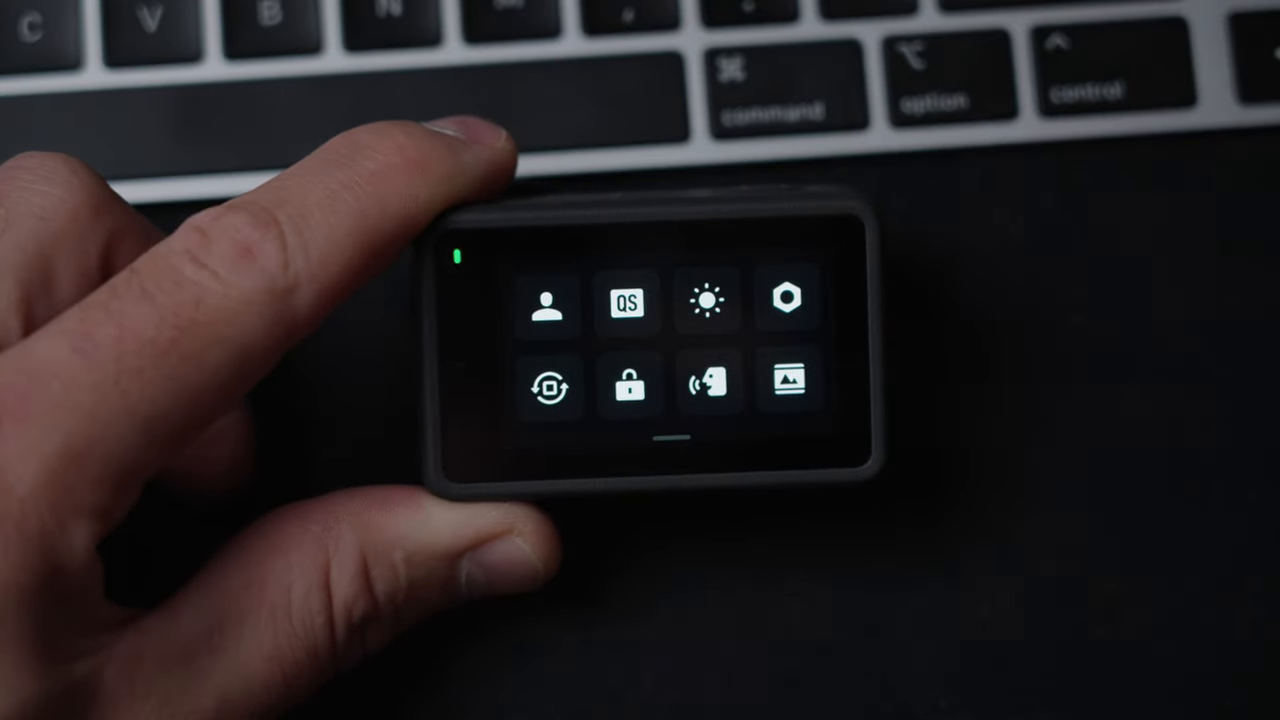
Set the Osmo Action 3 video compression to Compatibility (H.264)
{"action": "left_click", "coordinate": [786, 300]}
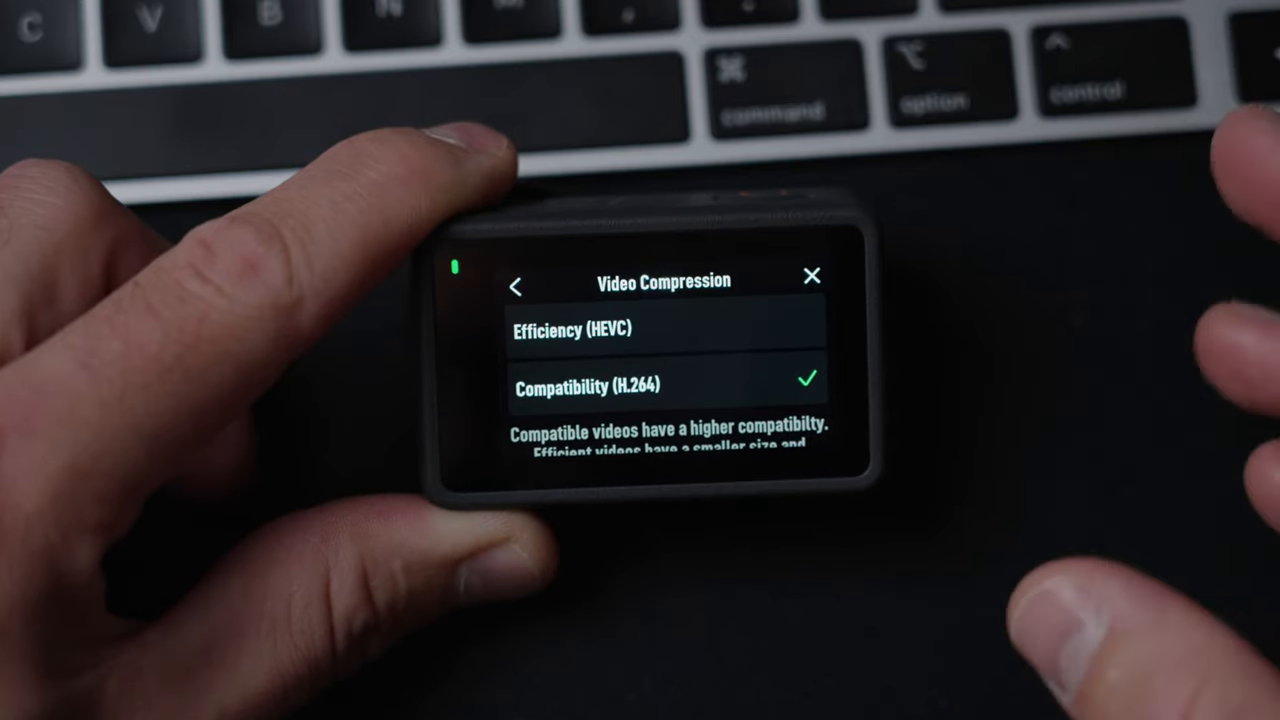
{"action": "left_click", "coordinate": [516, 287]}
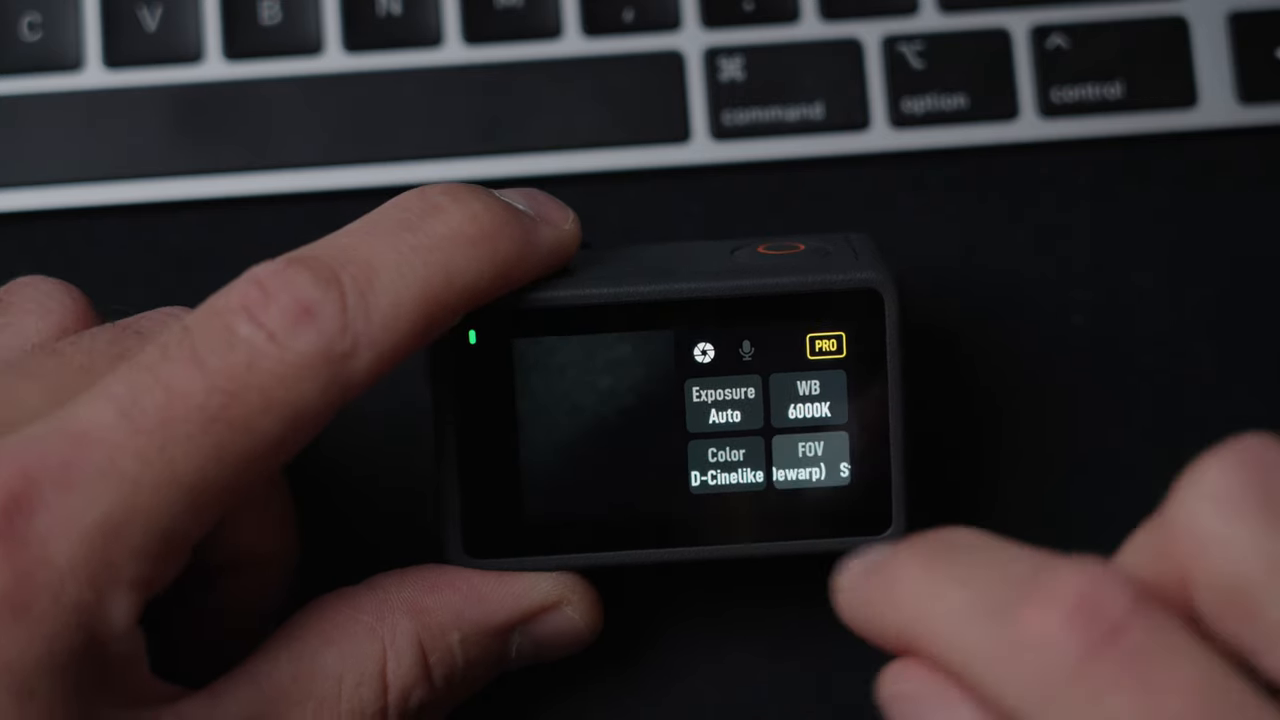
Confirm the camera's Pro settings: 6000K white balance, auto exposure, D-Cinelike colour
{"action": "left_click", "coordinate": [811, 465]}
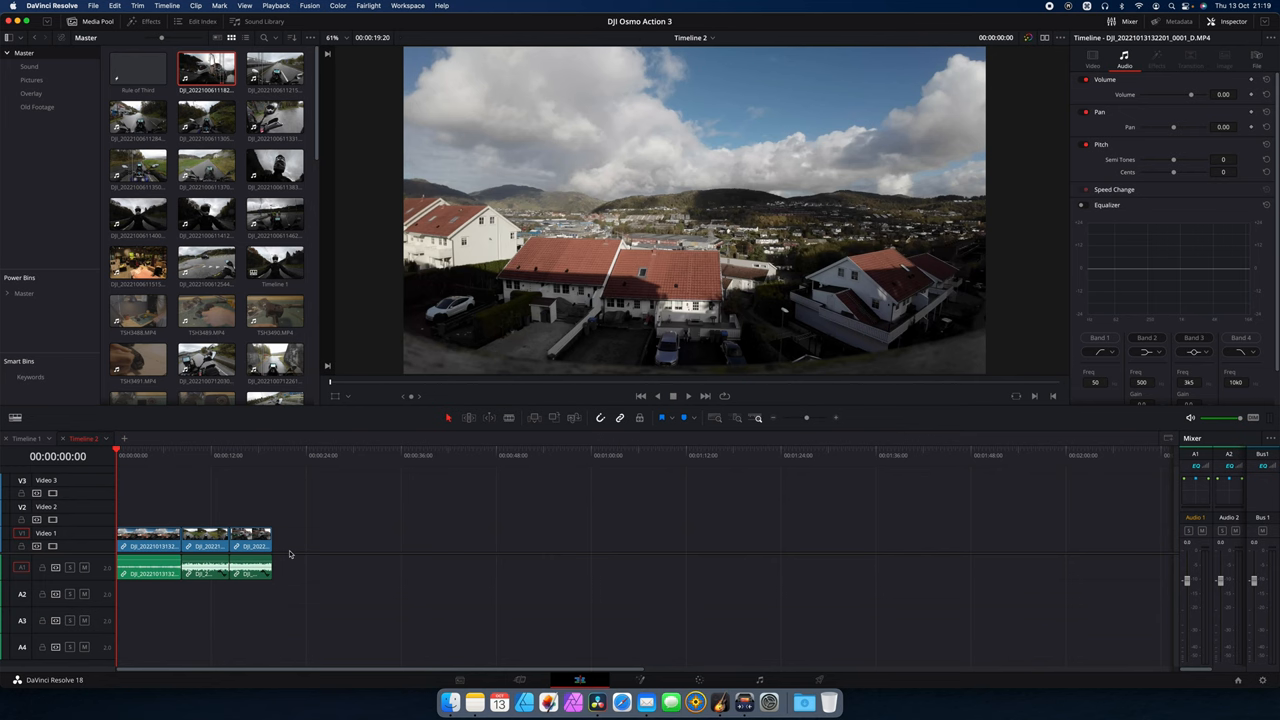
{"action": "mouse_move", "coordinate": [288, 557]}
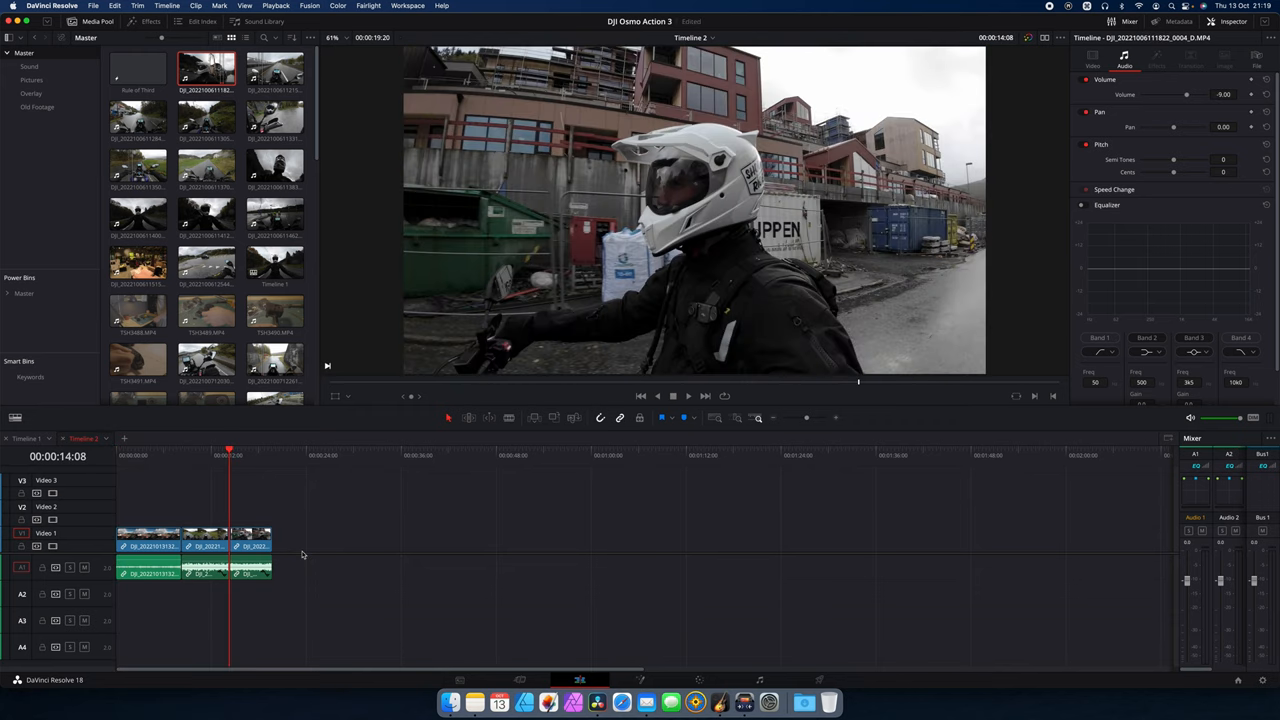
Bring the three Osmo Action clips up on the Color page for grading
{"action": "key", "text": "home"}
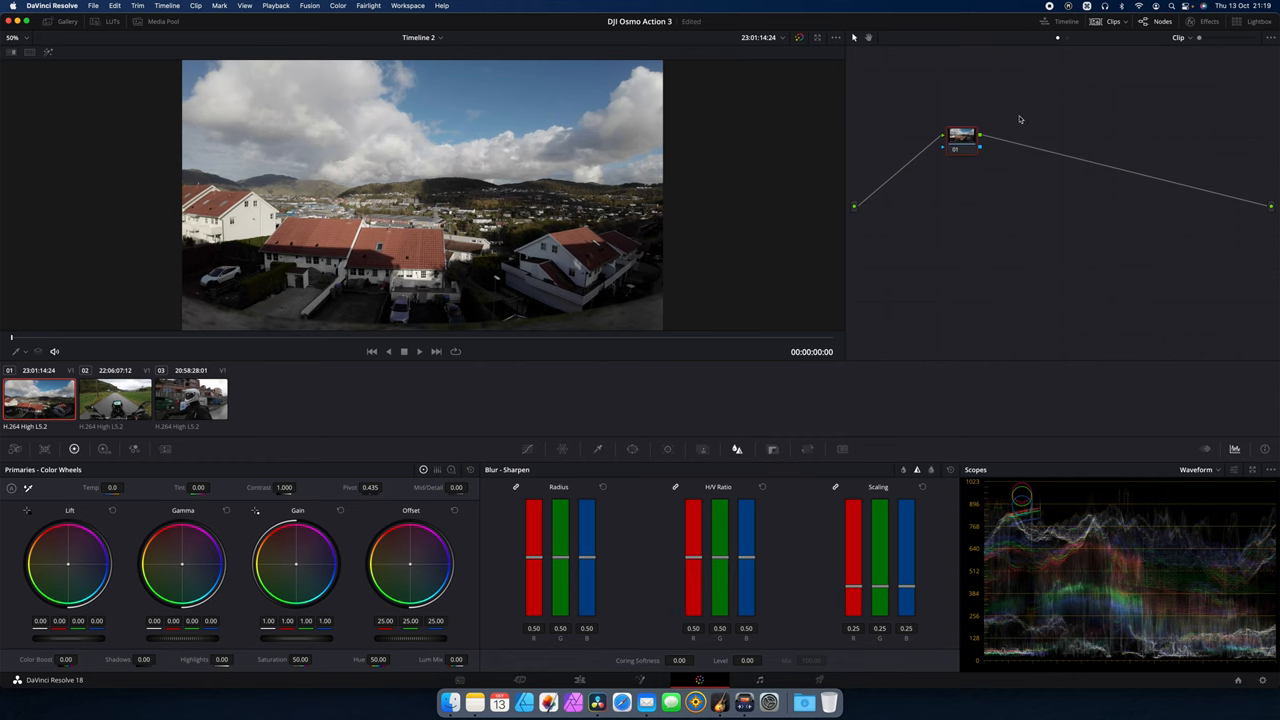
{"action": "mouse_move", "coordinate": [966, 139]}
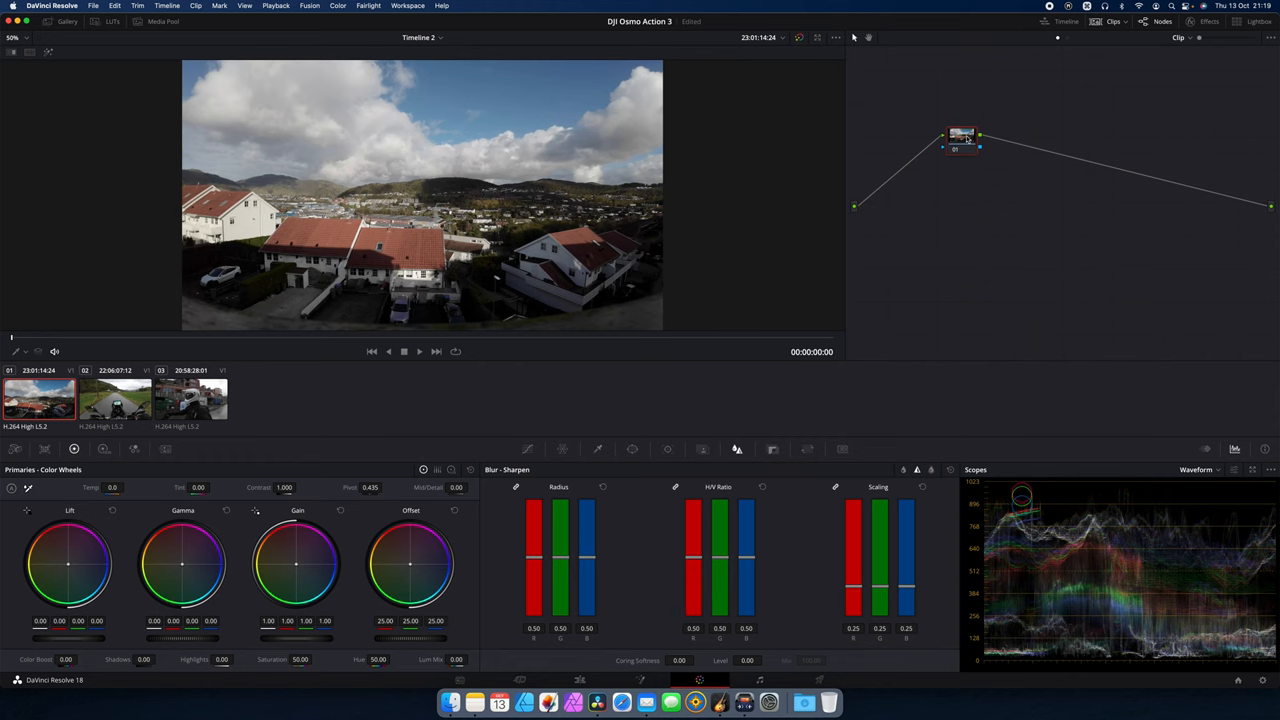
{"action": "mouse_move", "coordinate": [960, 137]}
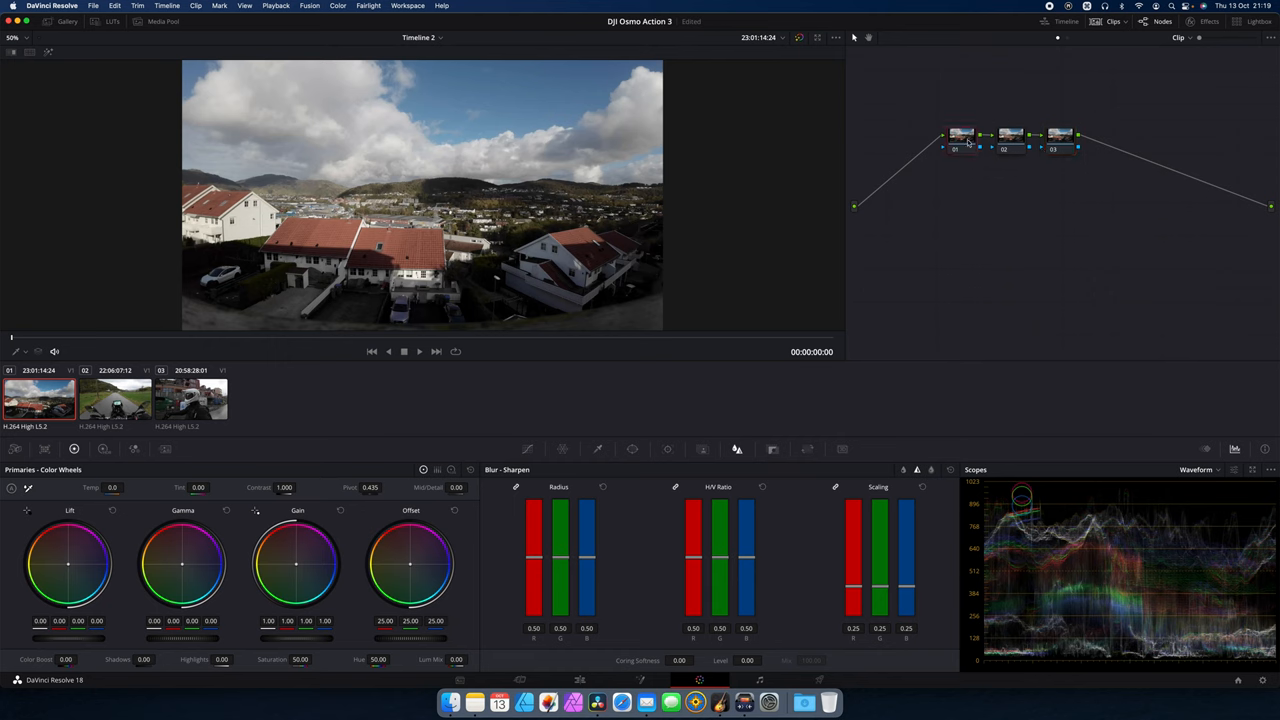
Label the first clip's serial nodes WB, Correction and LUT
{"action": "key", "text": "shift+b"}
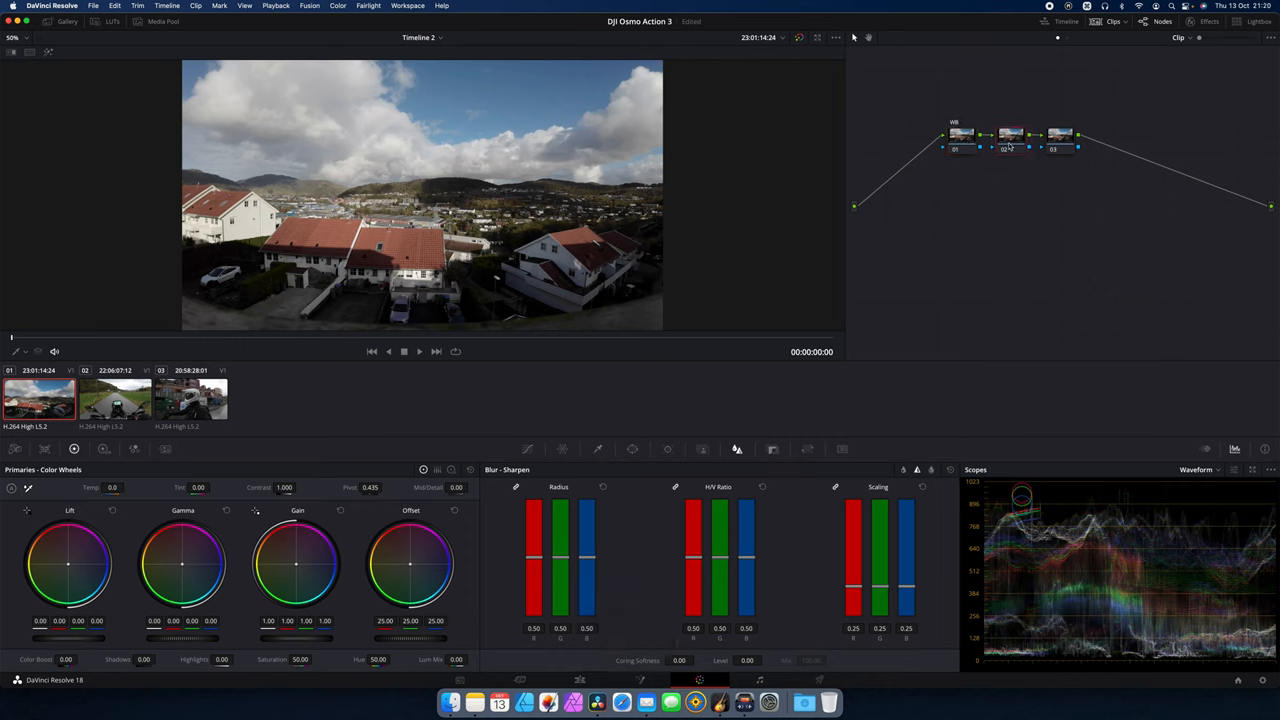
{"action": "key", "text": "r"}
{"action": "type", "text": "LUT"}
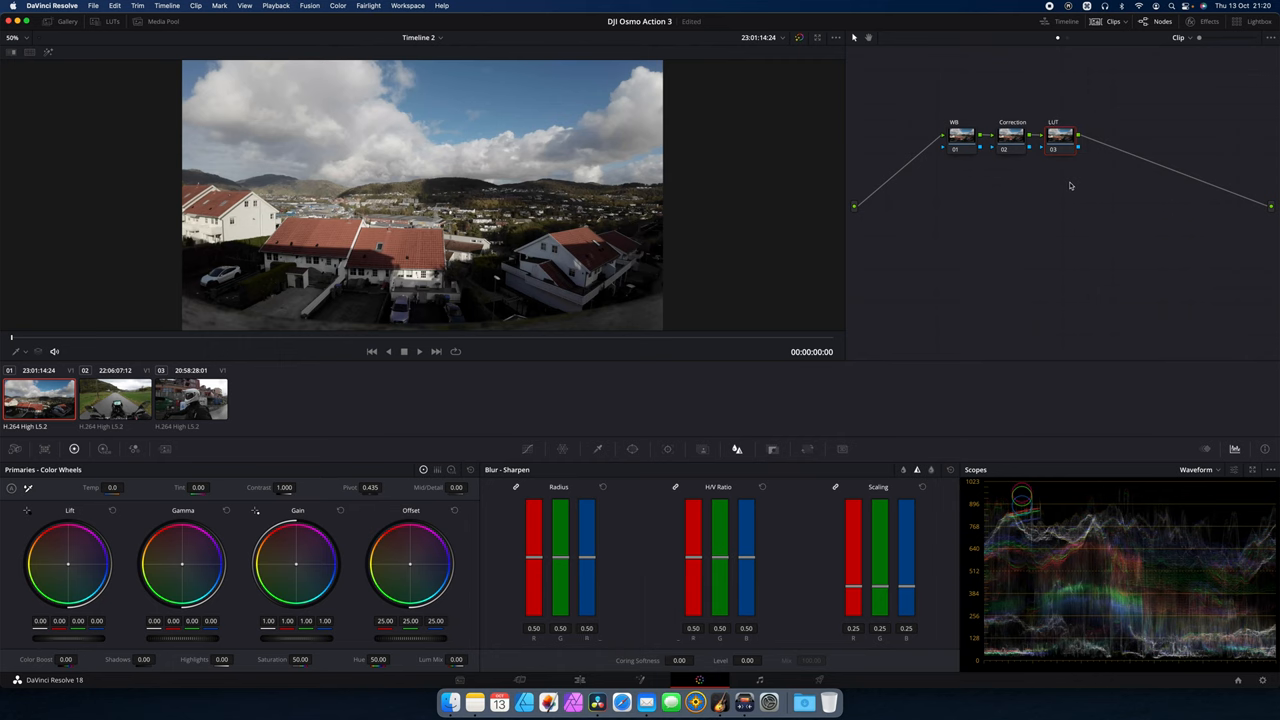
{"action": "mouse_move", "coordinate": [1056, 179]}
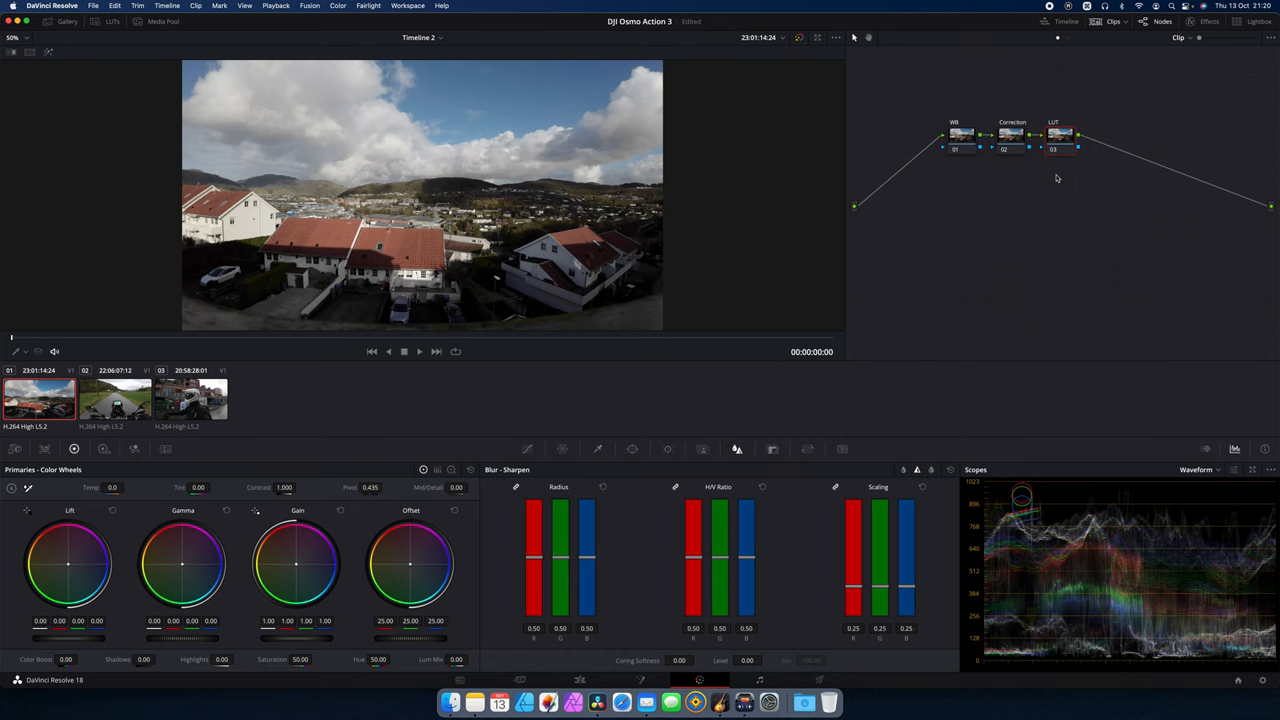
{"action": "mouse_move", "coordinate": [1049, 182]}
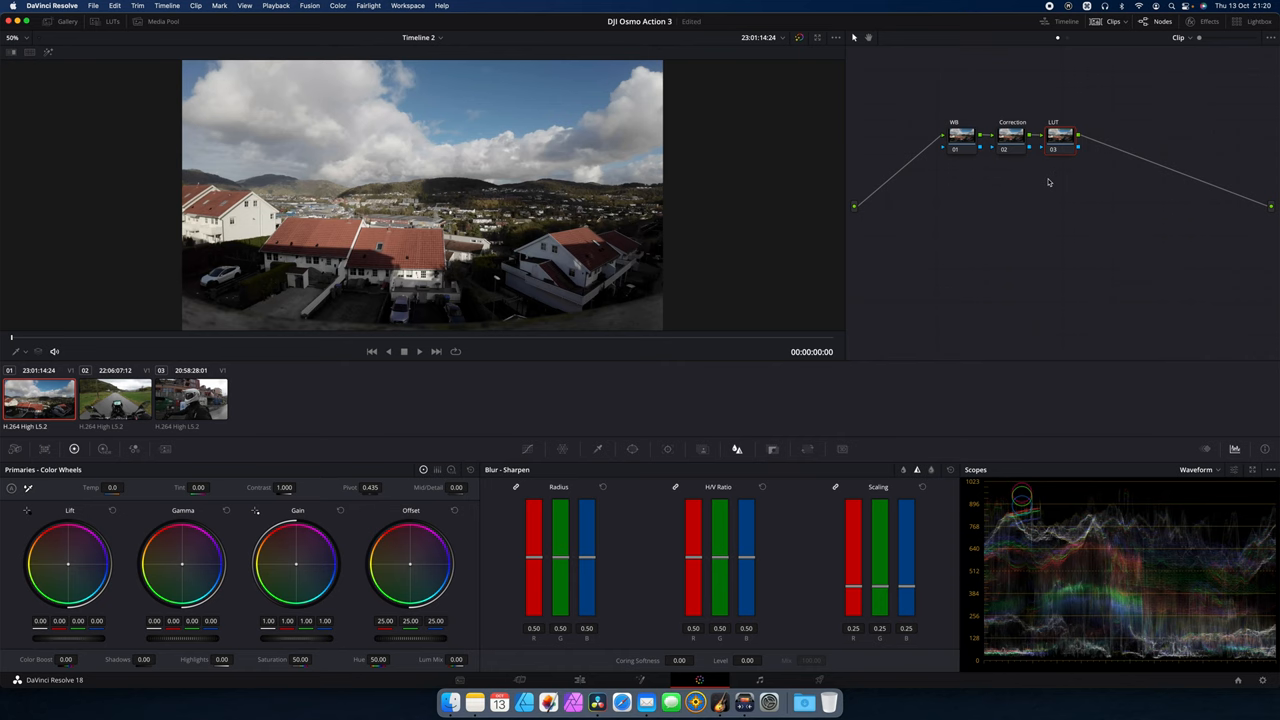
{"action": "mouse_move", "coordinate": [1036, 178]}
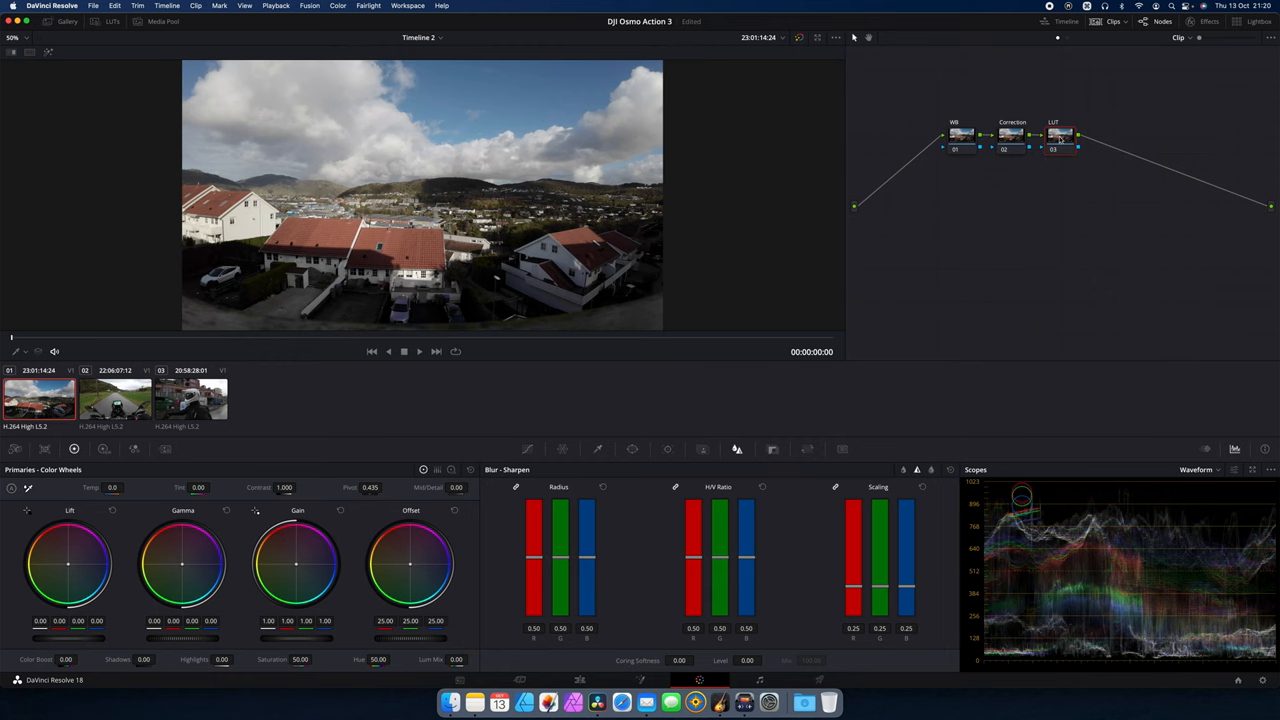
Apply the DJI conversion LUT to the first clip's LUT node
{"action": "right_click", "coordinate": [1058, 135]}
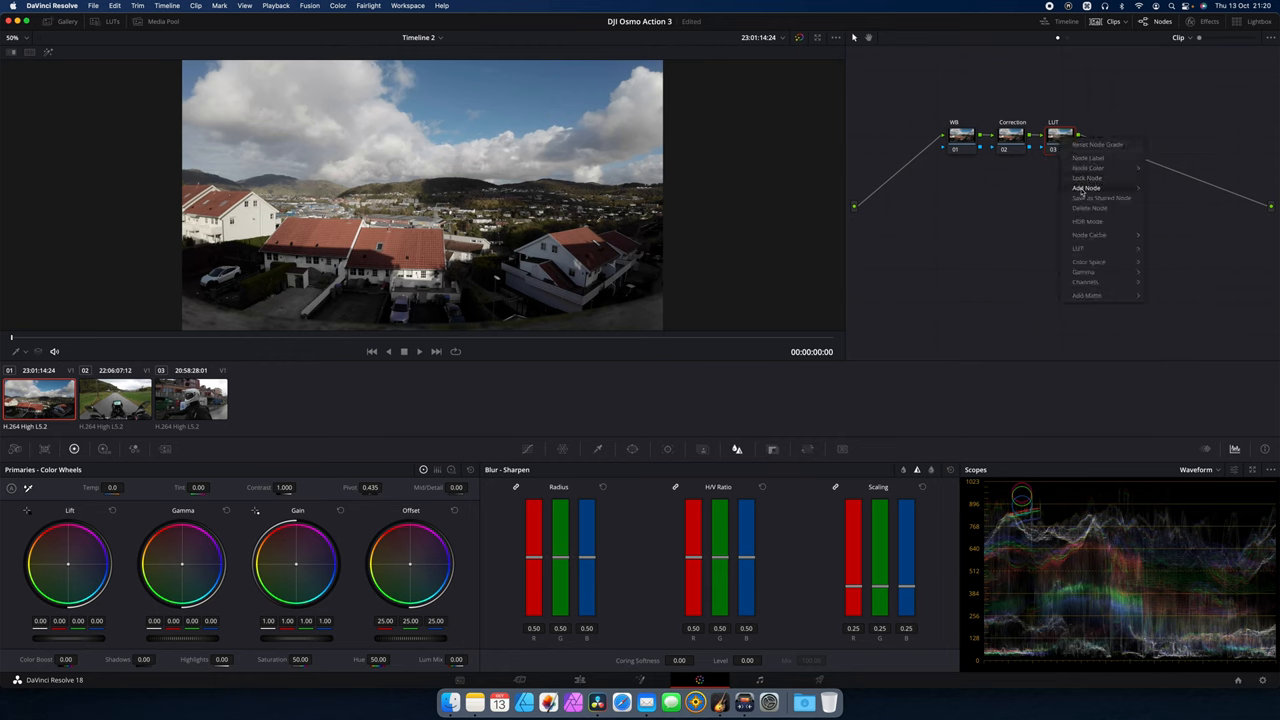
{"action": "left_click", "coordinate": [1078, 248]}
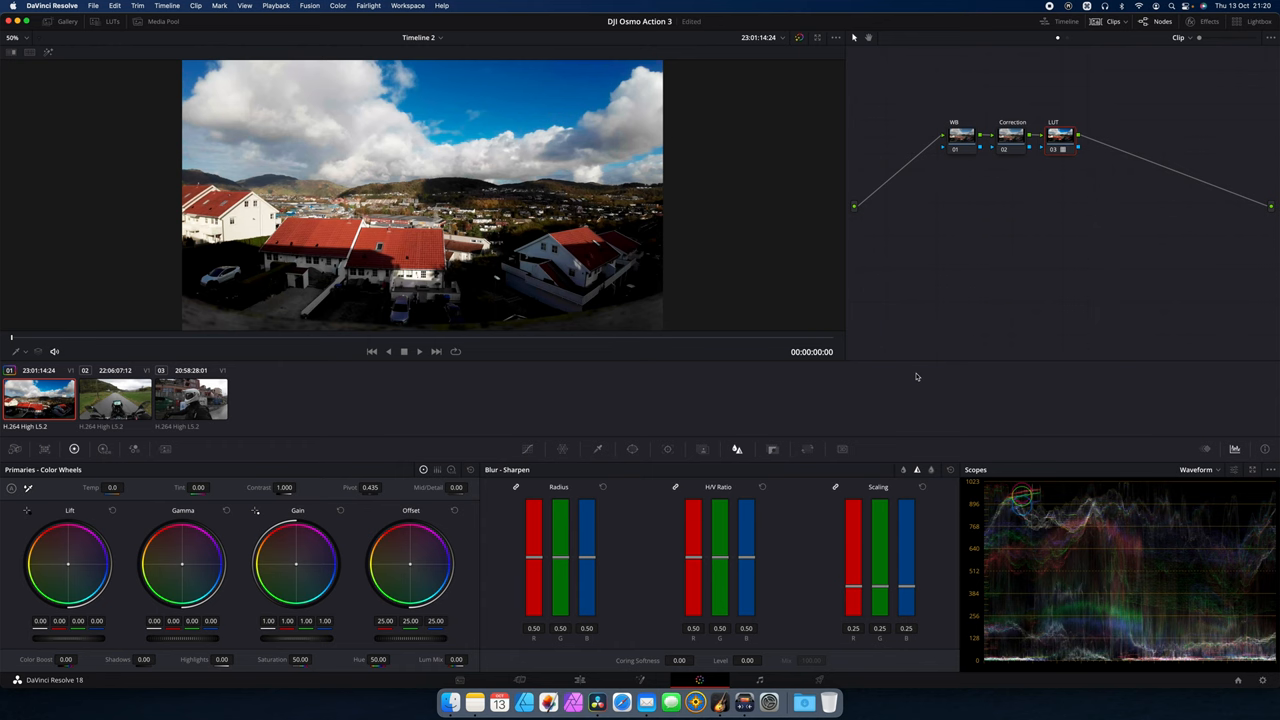
{"action": "key", "text": "cmd+d"}
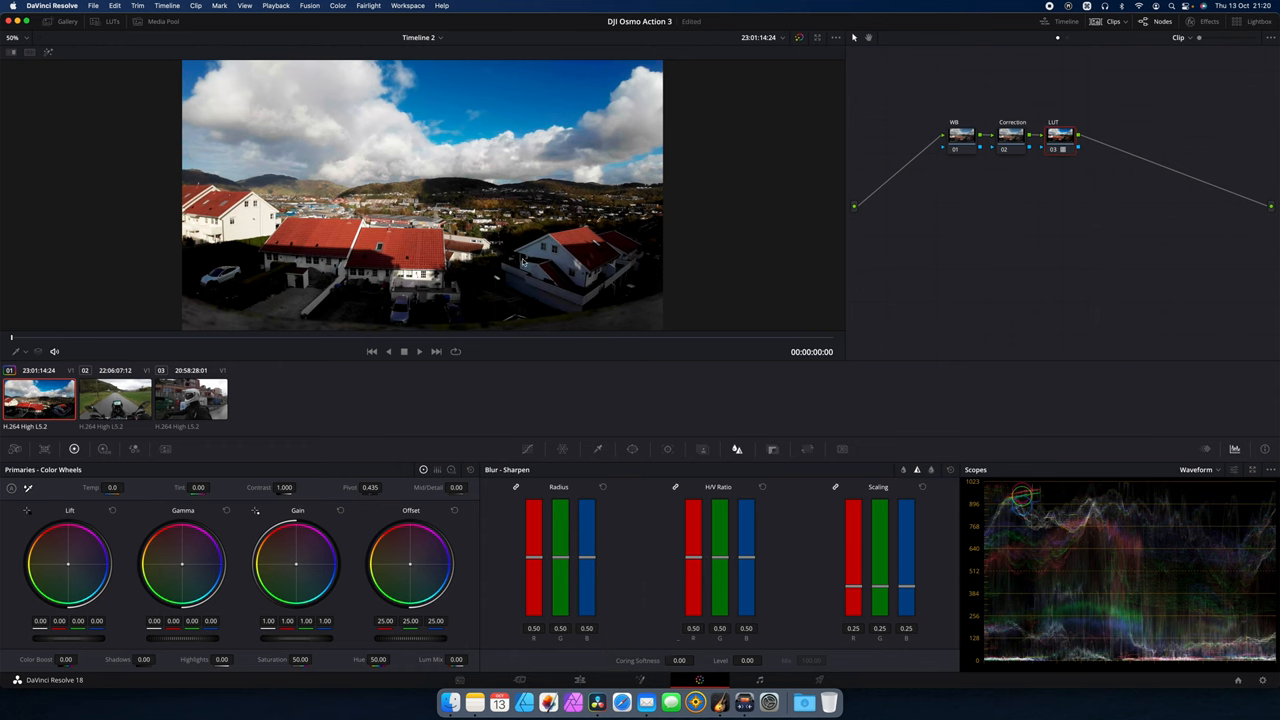
{"action": "mouse_move", "coordinate": [810, 224]}
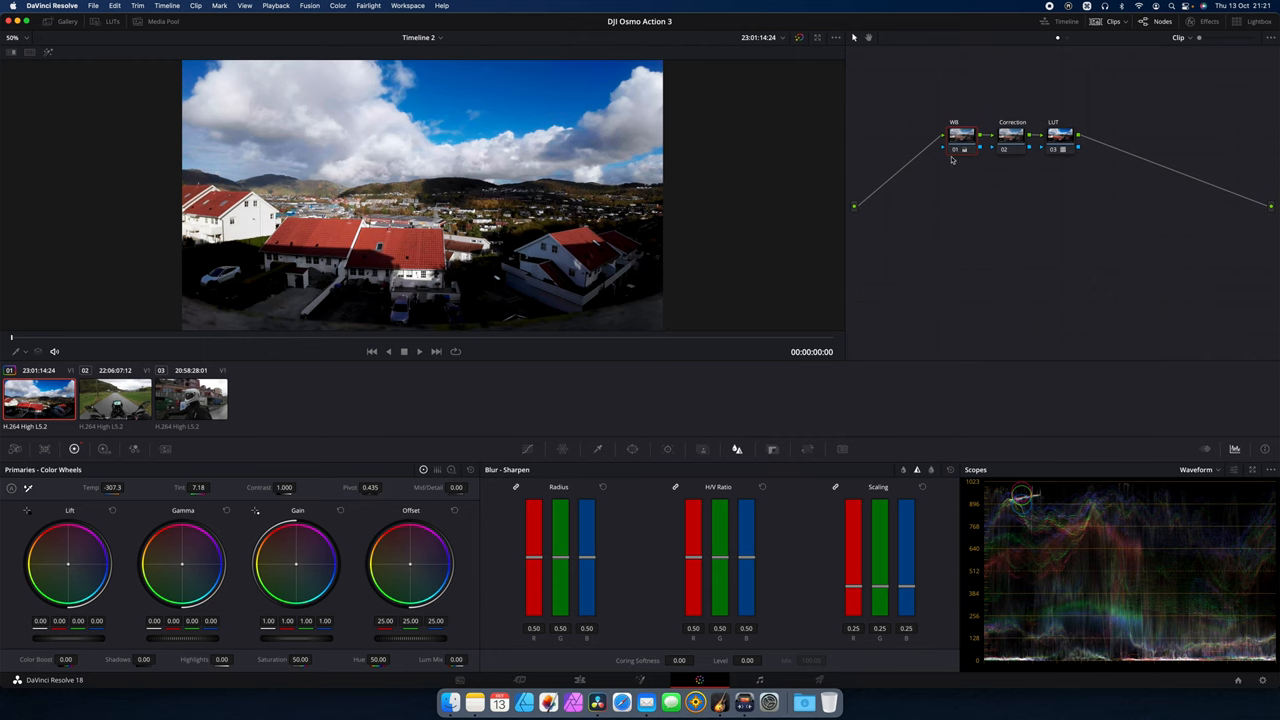
Sharpen the first clip by lowering the Correction node's blur radius to 0.48
{"action": "left_click", "coordinate": [1012, 135]}
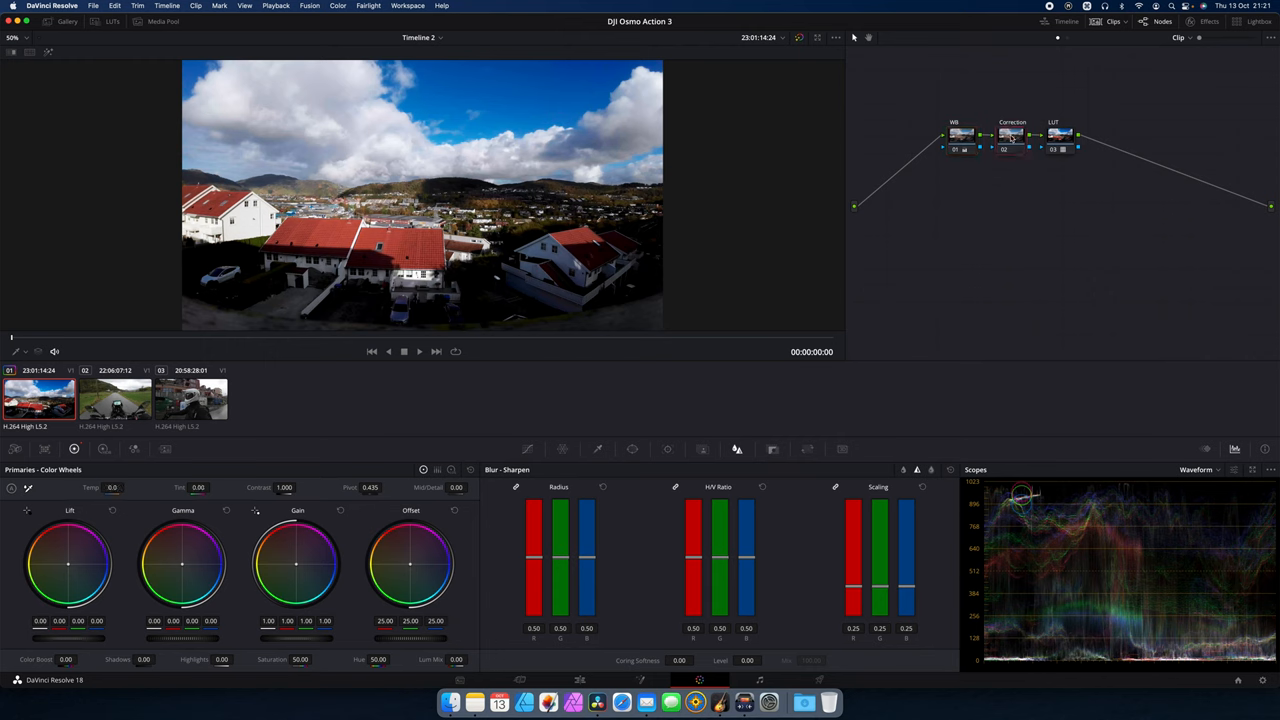
{"action": "left_click", "coordinate": [1010, 135]}
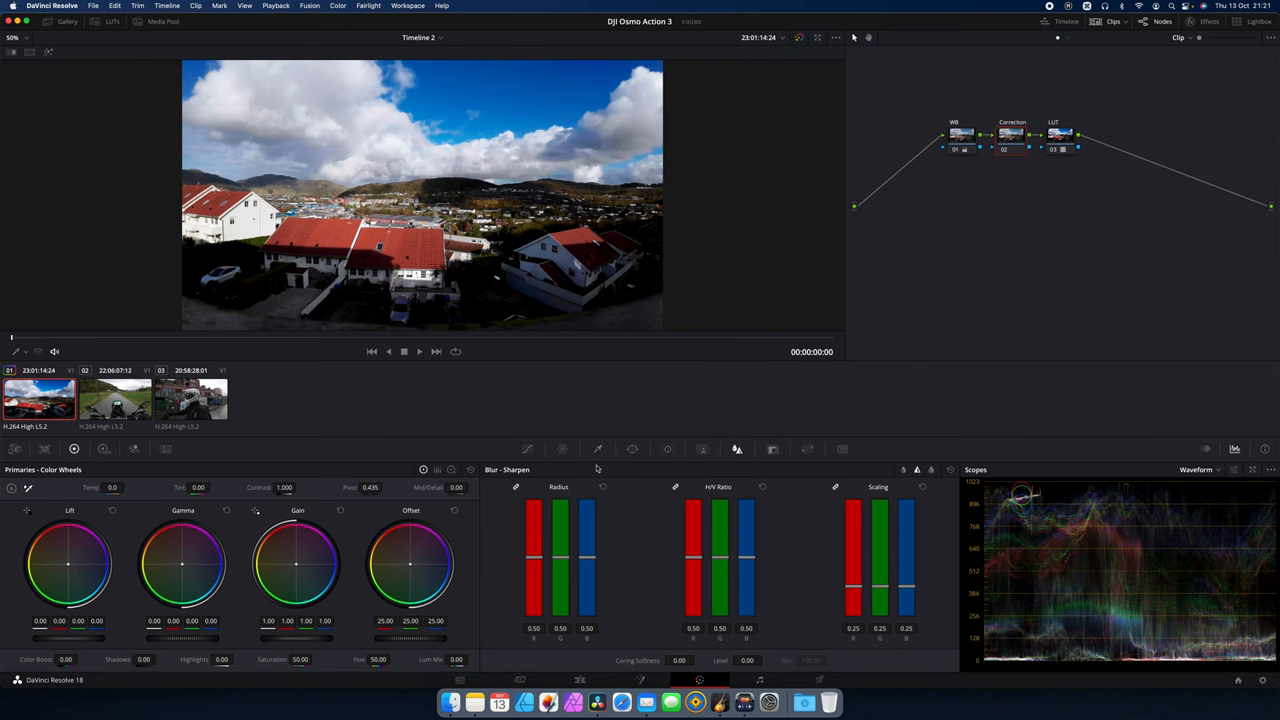
{"action": "left_click_drag", "start_coordinate": [560, 545], "coordinate": [560, 563]}
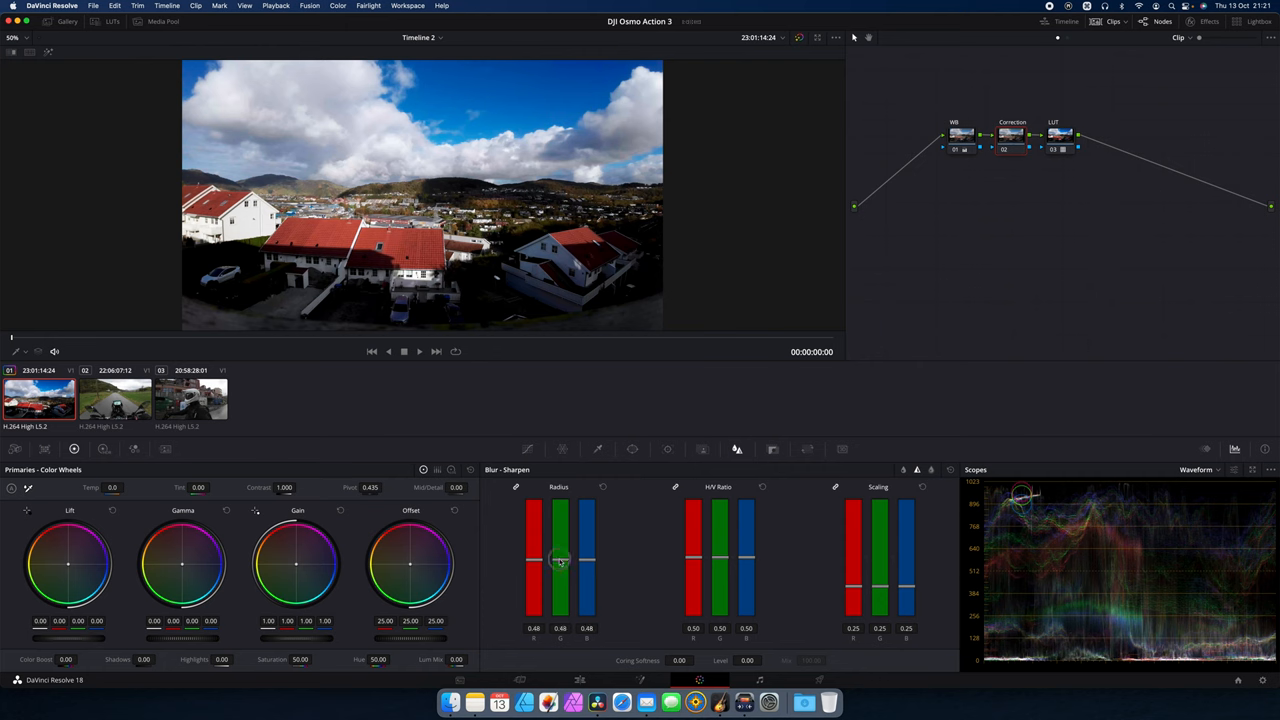
{"action": "left_click_drag", "start_coordinate": [560, 560], "coordinate": [560, 575]}
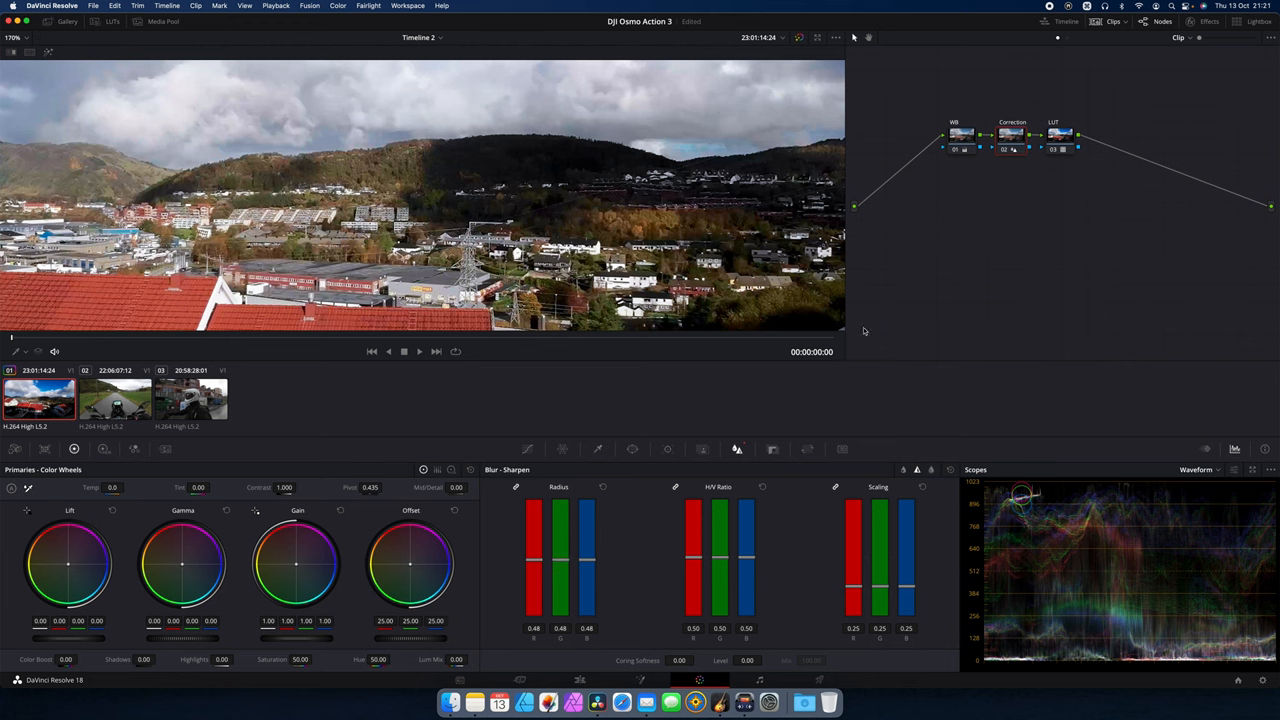
{"action": "left_click", "coordinate": [13, 37]}
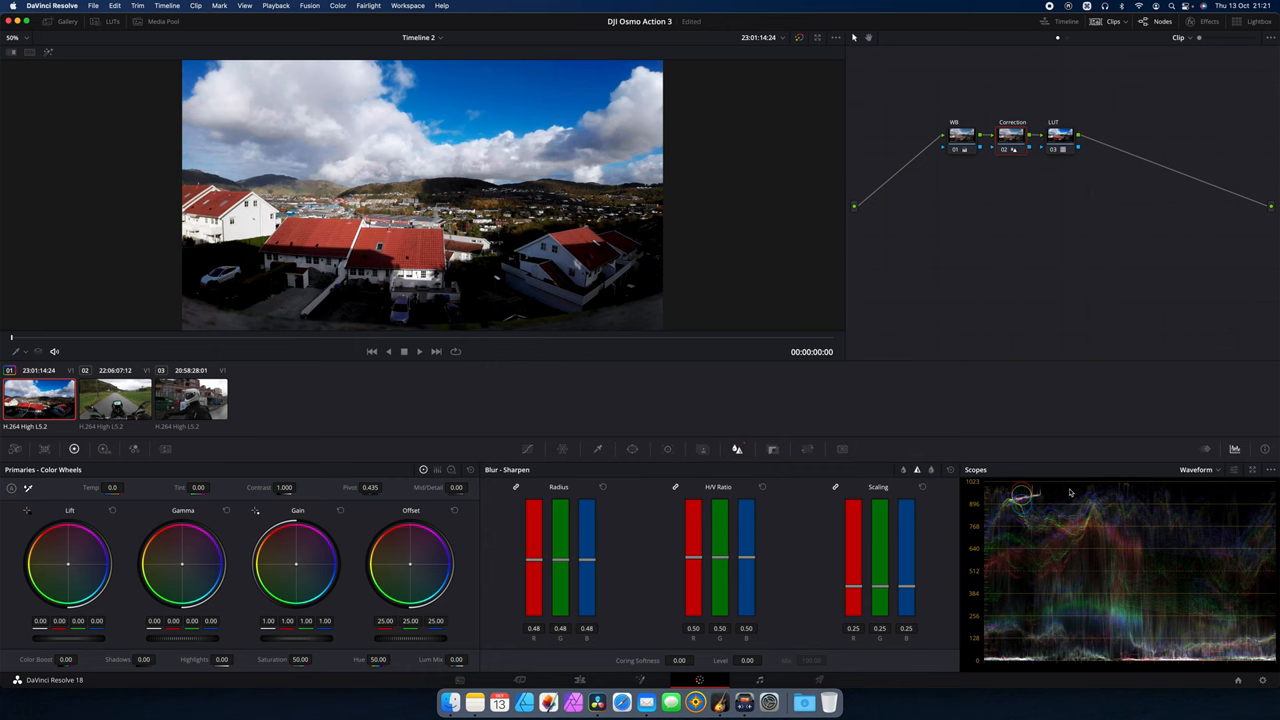
{"action": "mouse_move", "coordinate": [983, 534]}
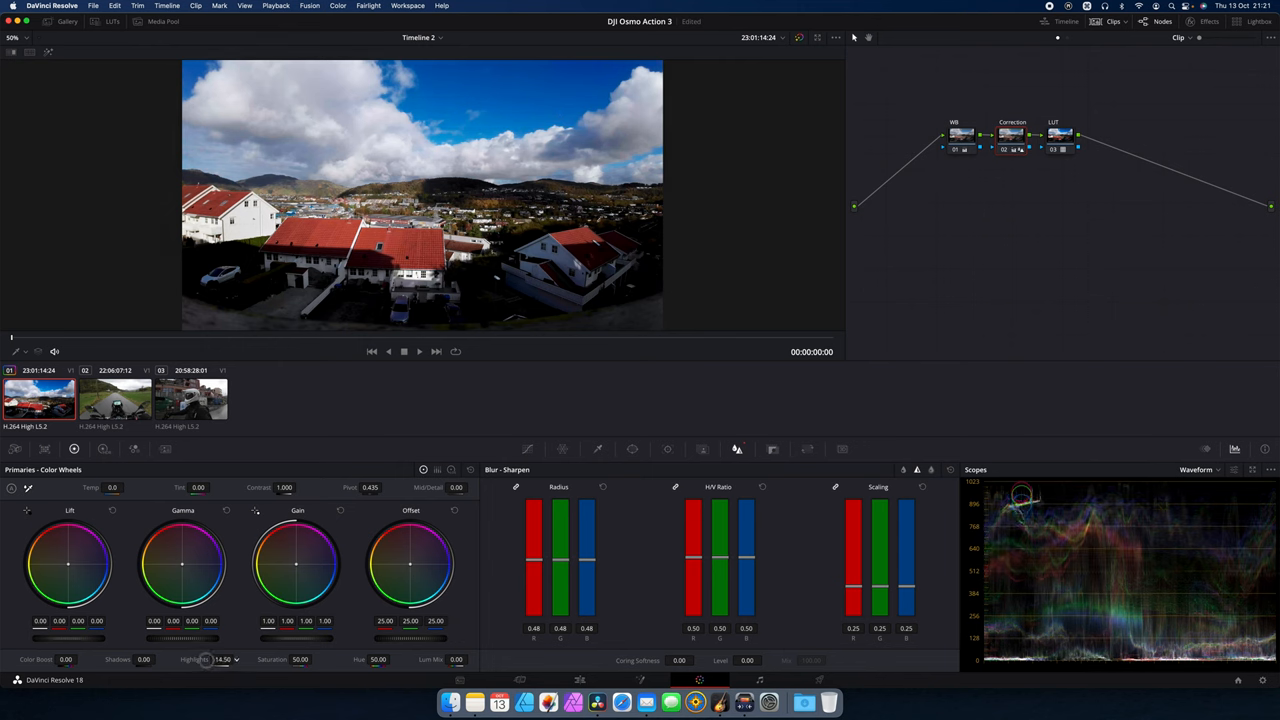
Pull the city rooftop clip's highlights down to -19.00
{"action": "left_click_drag", "start_coordinate": [210, 660], "coordinate": [222, 660]}
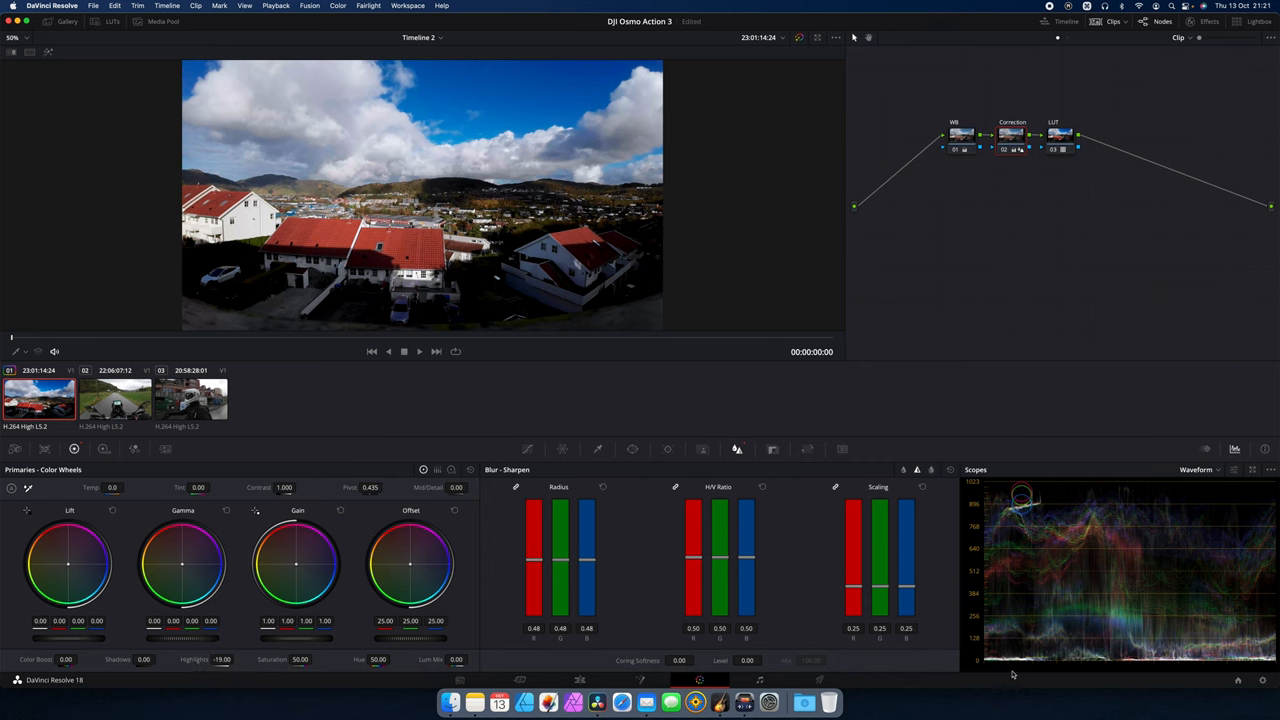
{"action": "mouse_move", "coordinate": [979, 582]}
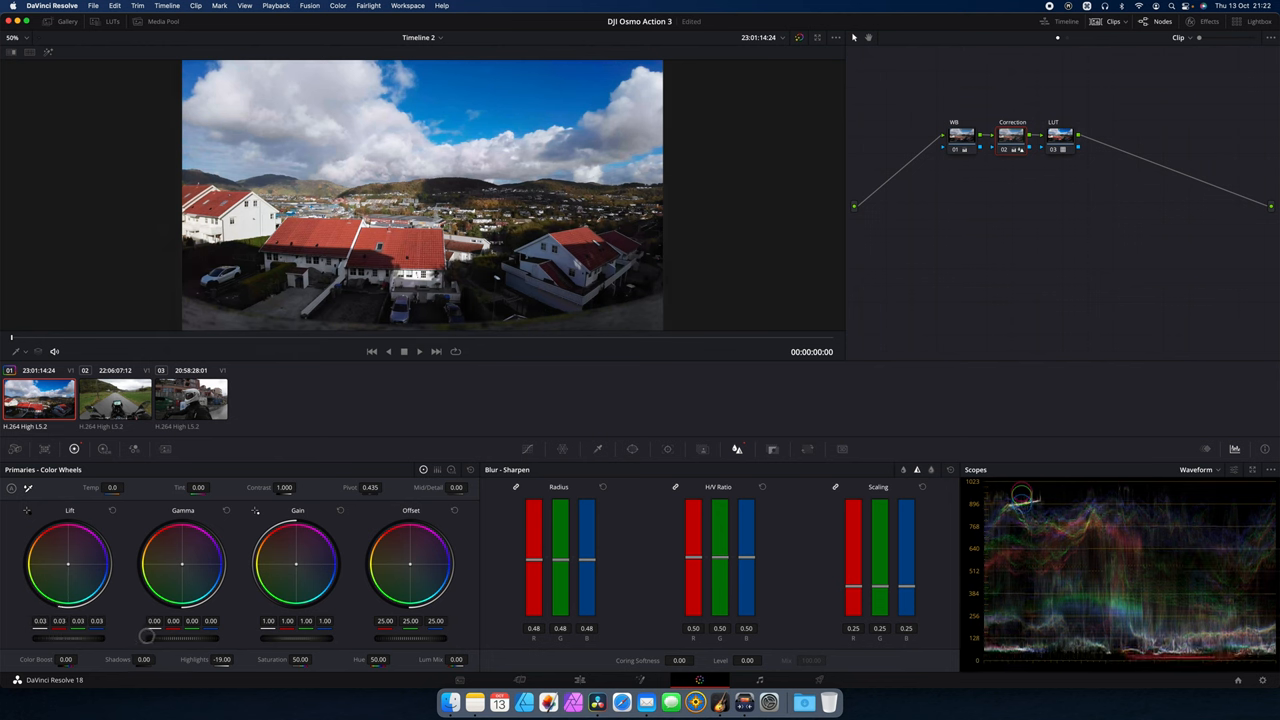
{"action": "mouse_move", "coordinate": [632, 306]}
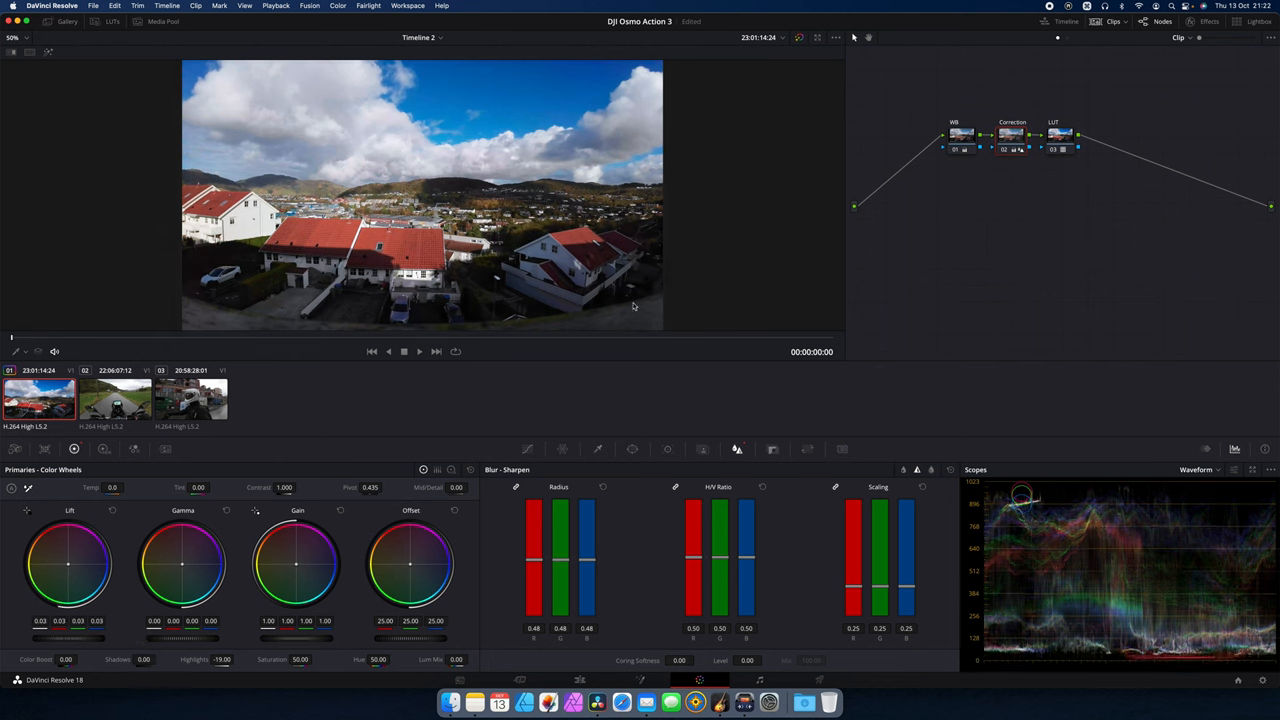
{"action": "mouse_move", "coordinate": [485, 330]}
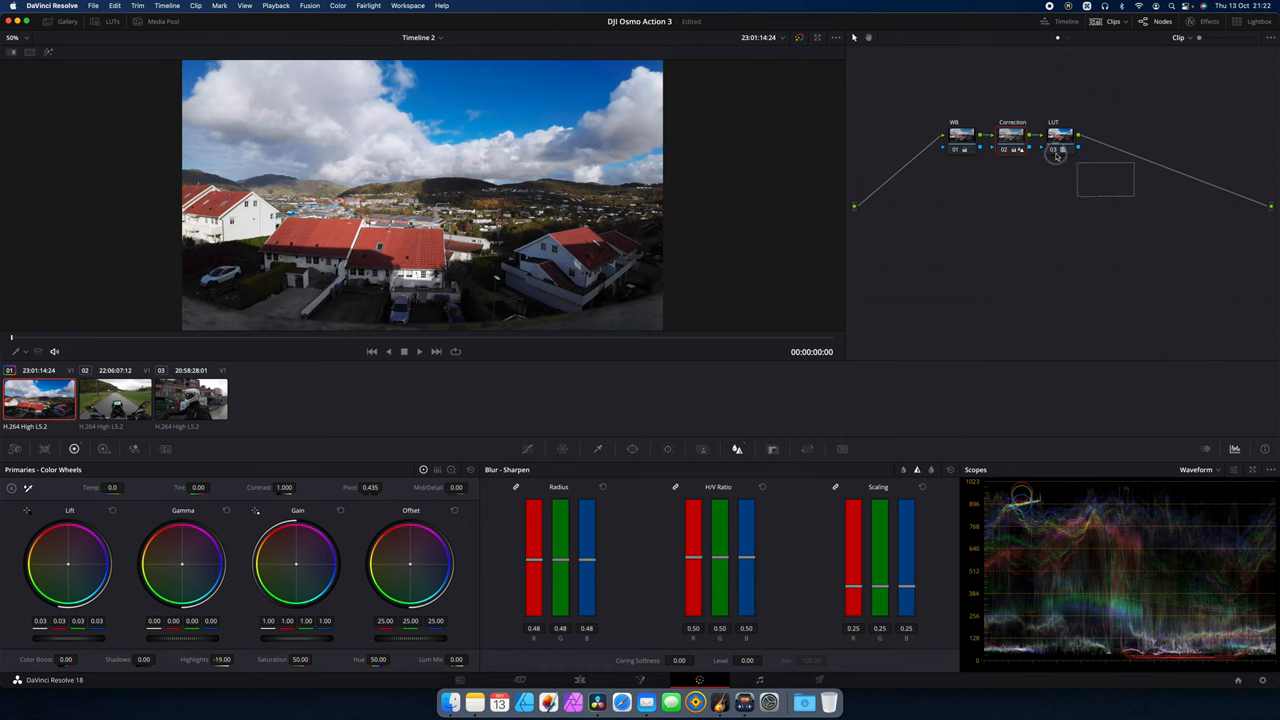
{"action": "key", "text": "cmd+d"}
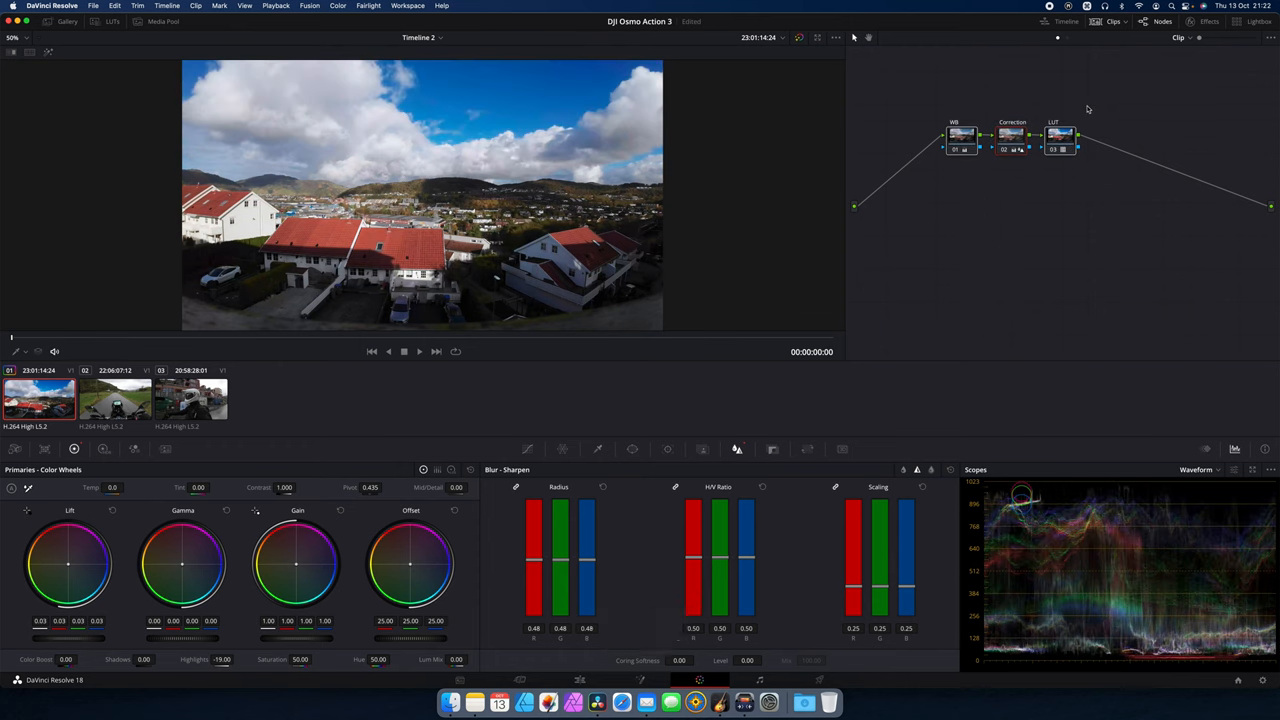
{"action": "key", "text": "cmd+d"}
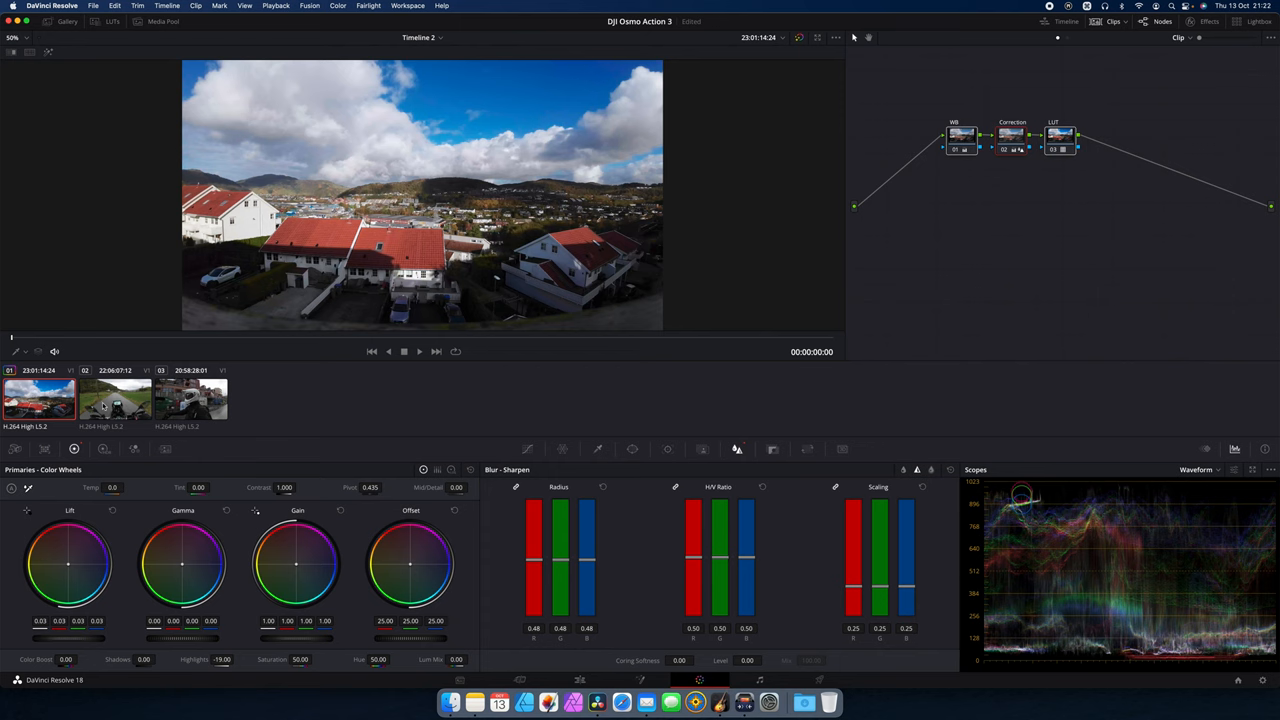
Select the motorcycle road clip and apply the DJI LUT to node 03
{"action": "left_click", "coordinate": [115, 400]}
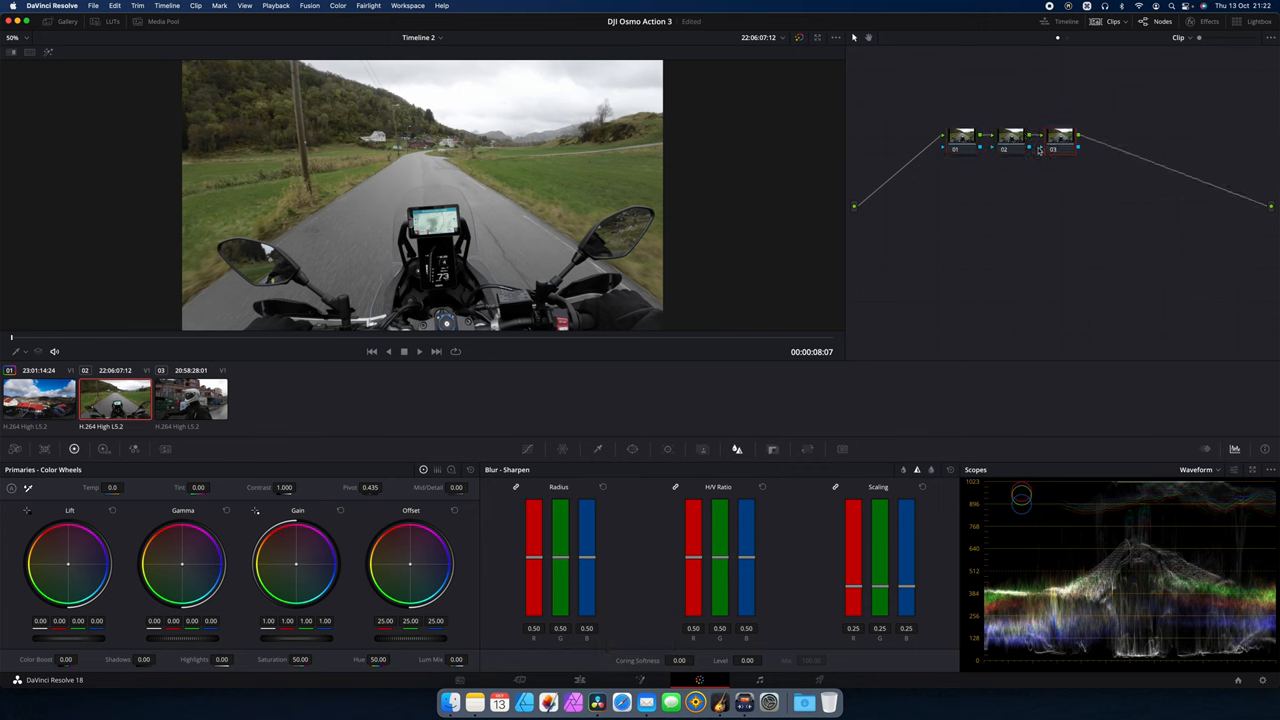
{"action": "right_click", "coordinate": [1060, 137]}
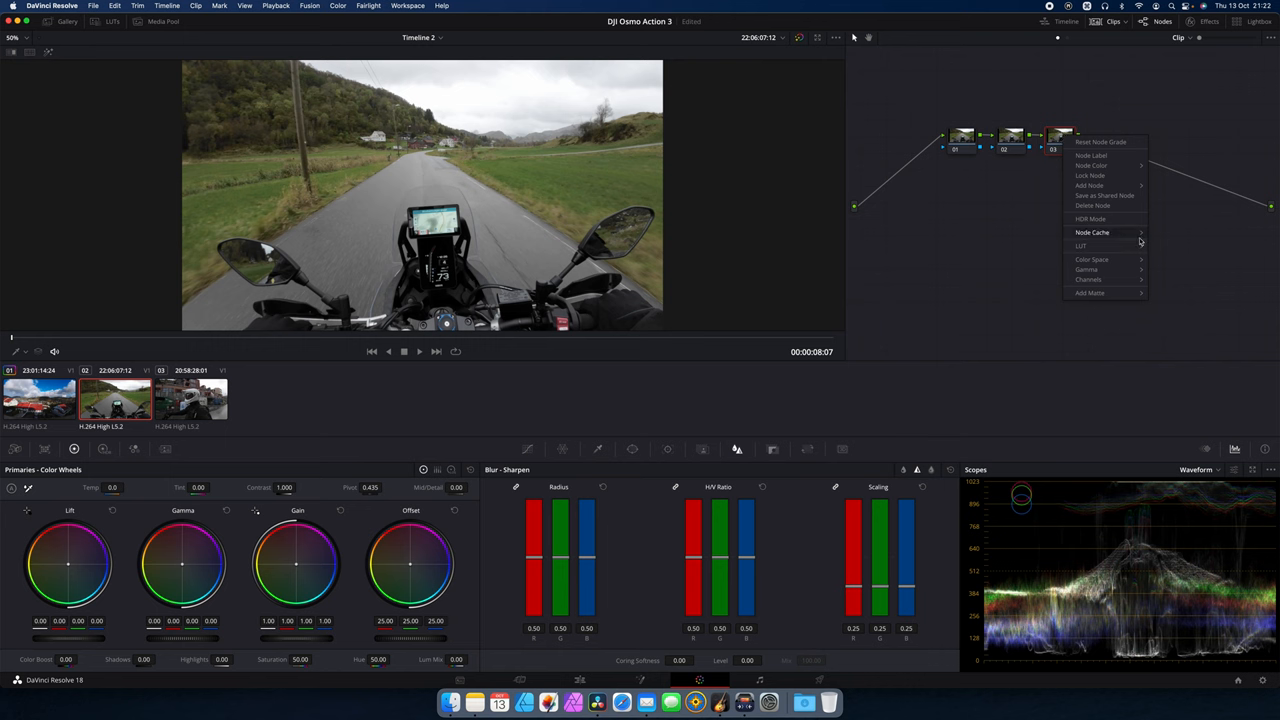
{"action": "left_click", "coordinate": [1082, 245]}
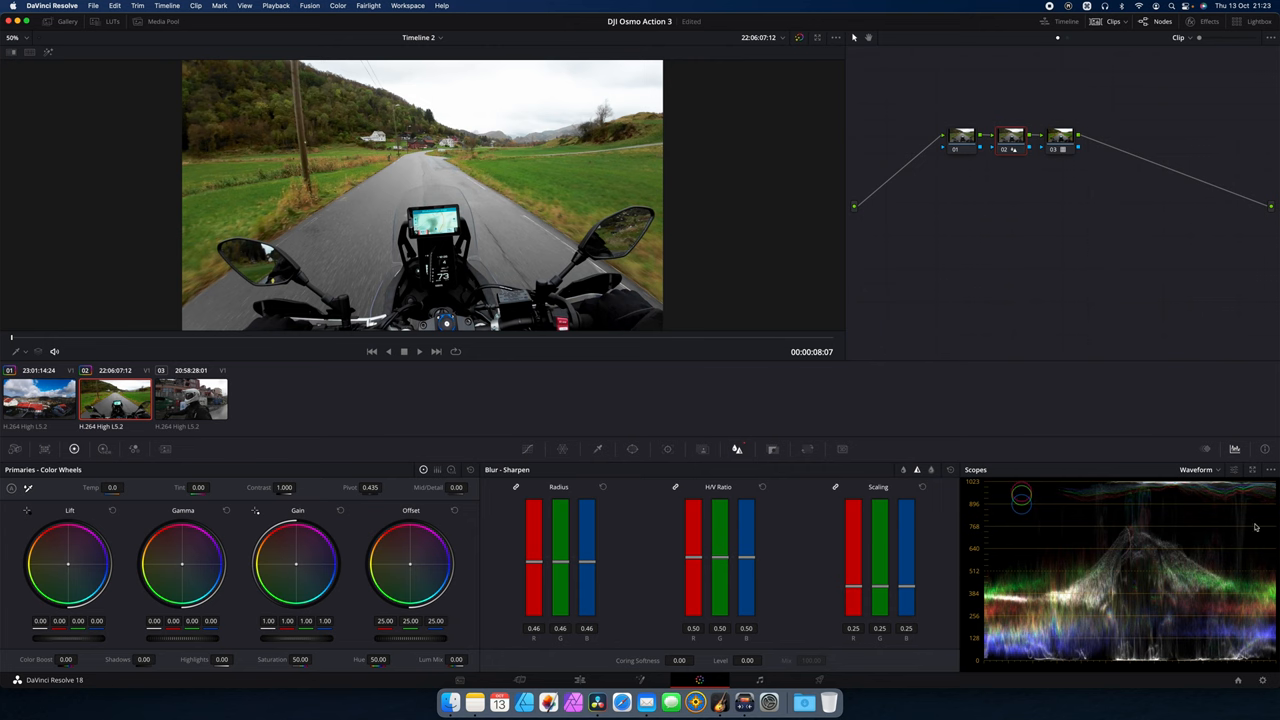
{"action": "mouse_move", "coordinate": [1222, 513]}
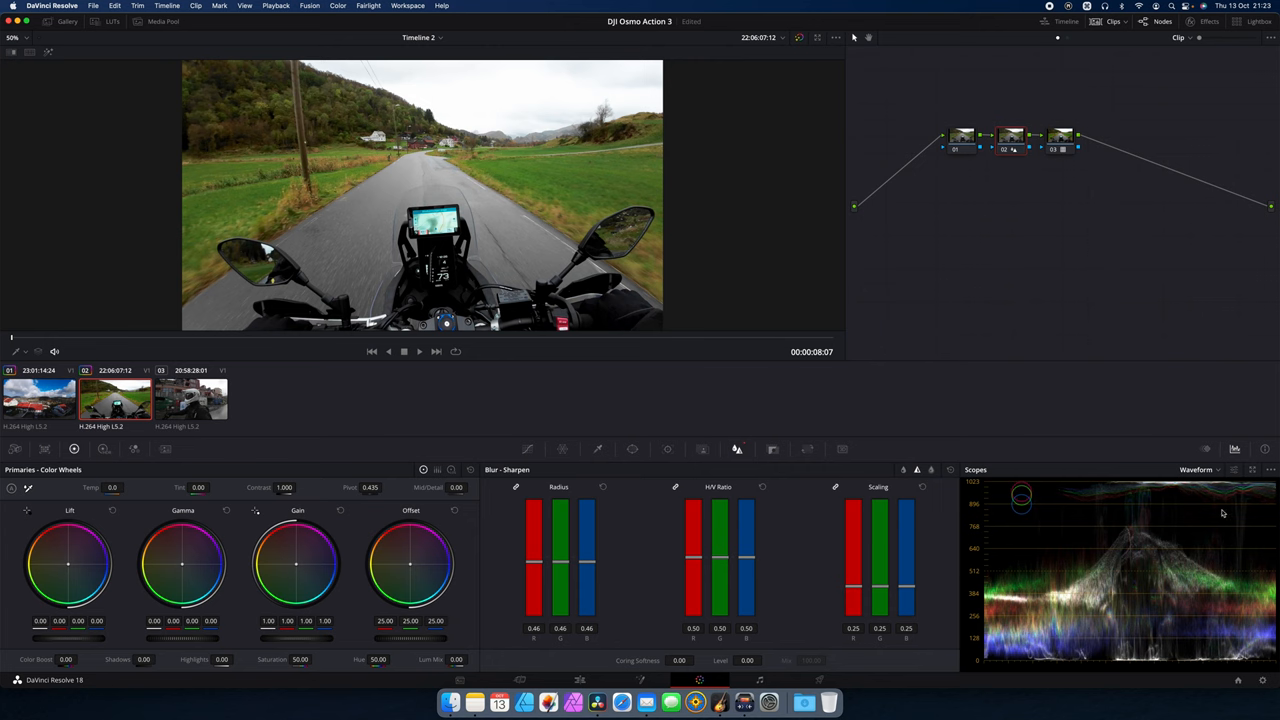
{"action": "mouse_move", "coordinate": [613, 95]}
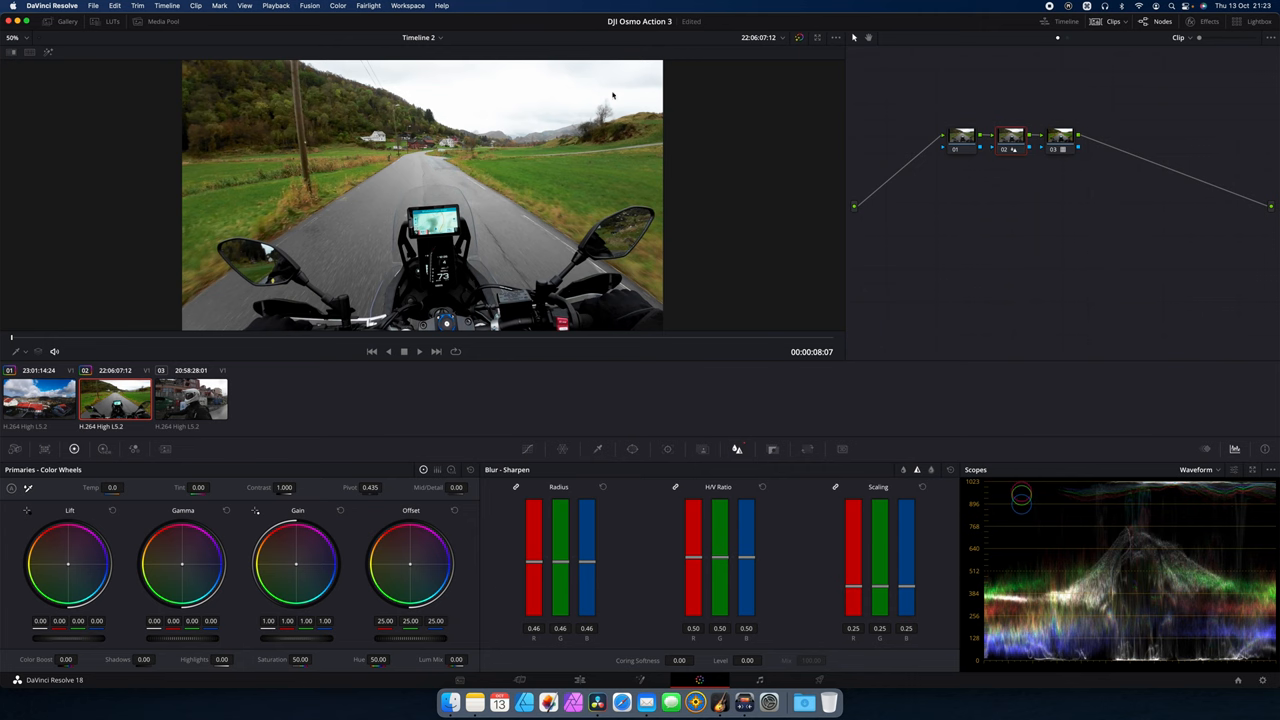
{"action": "mouse_move", "coordinate": [222, 611]}
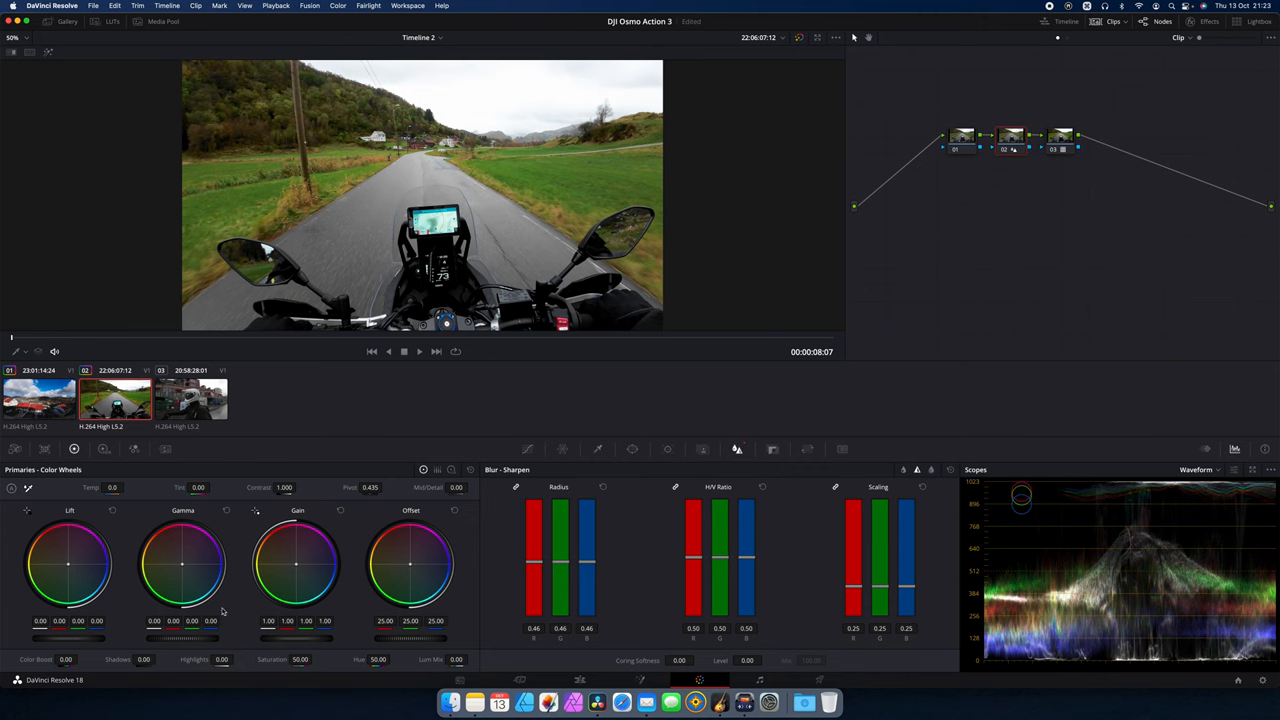
Lower the road clip's highlights to -67.00 and raise lift to 0.03
{"action": "left_click_drag", "start_coordinate": [221, 638], "coordinate": [156, 665]}
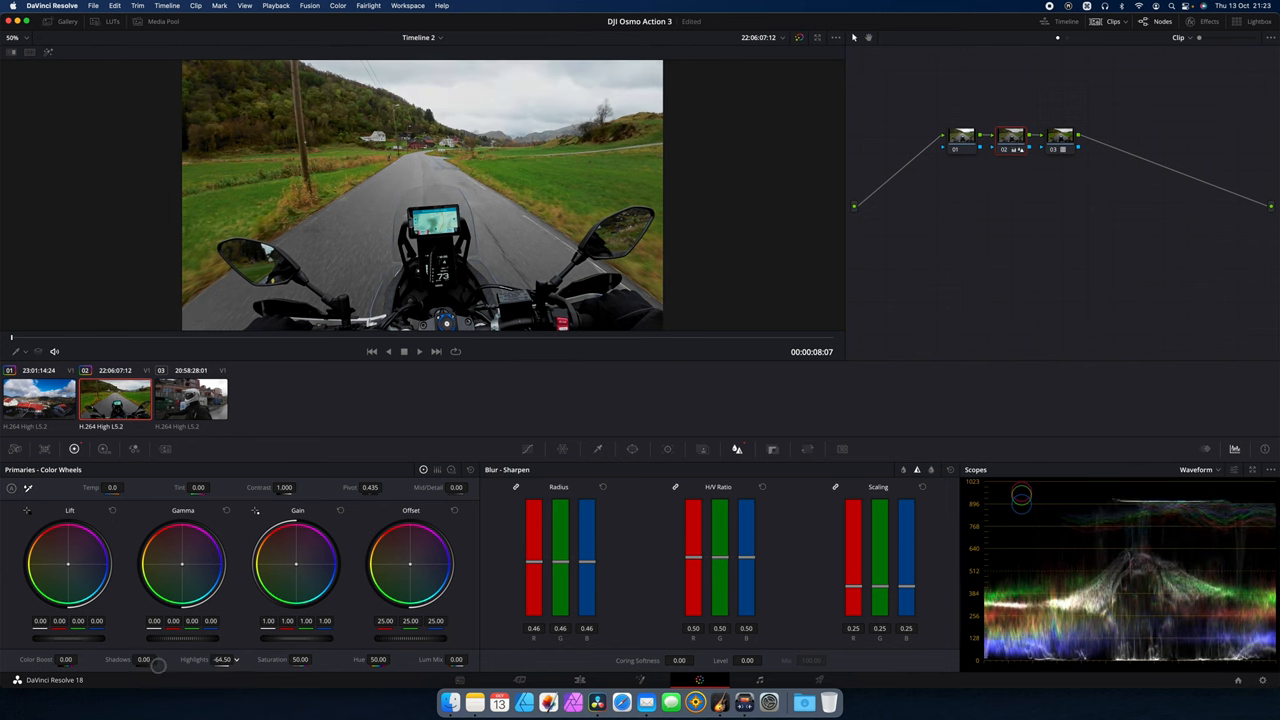
{"action": "left_click_drag", "start_coordinate": [158, 667], "coordinate": [150, 667]}
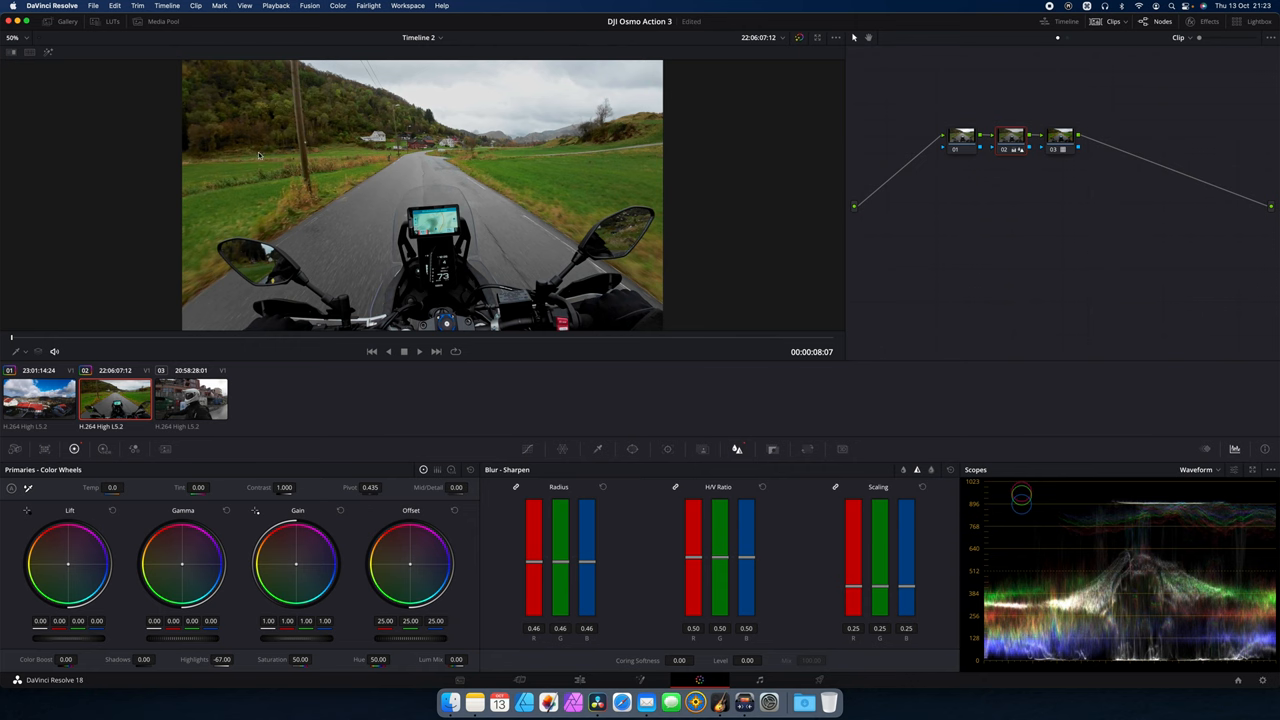
{"action": "mouse_move", "coordinate": [993, 662]}
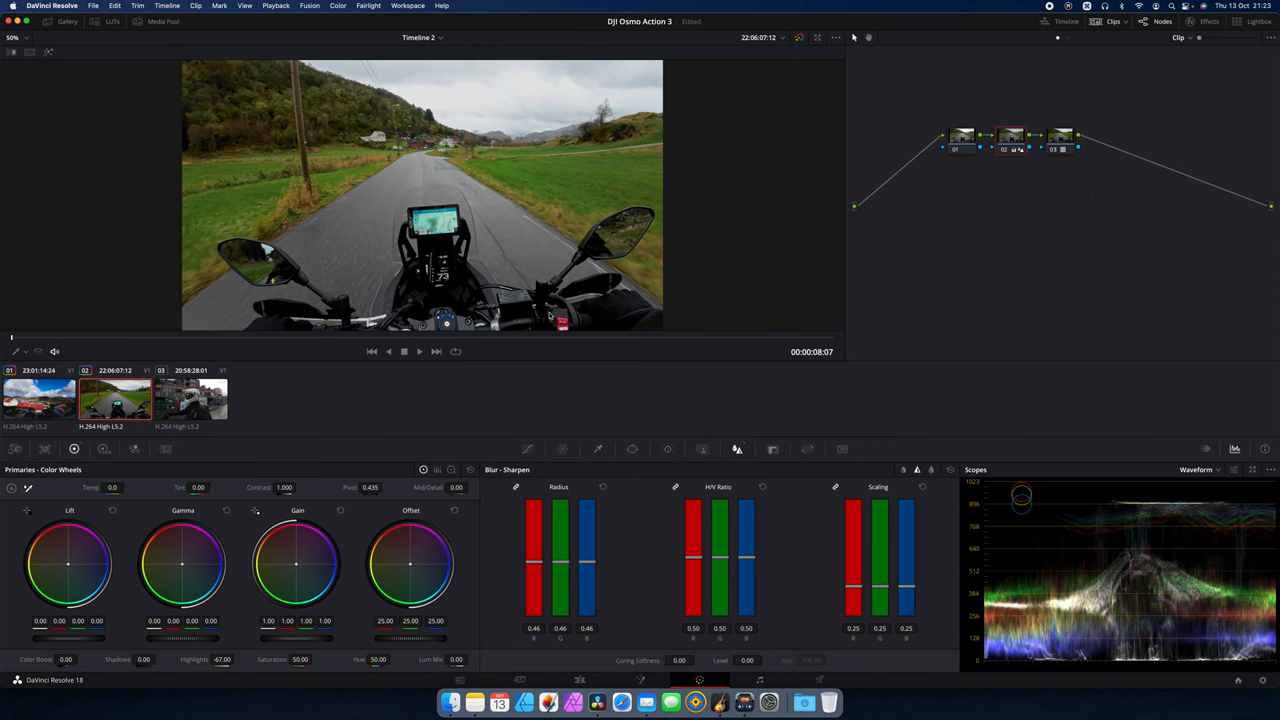
{"action": "mouse_move", "coordinate": [430, 305]}
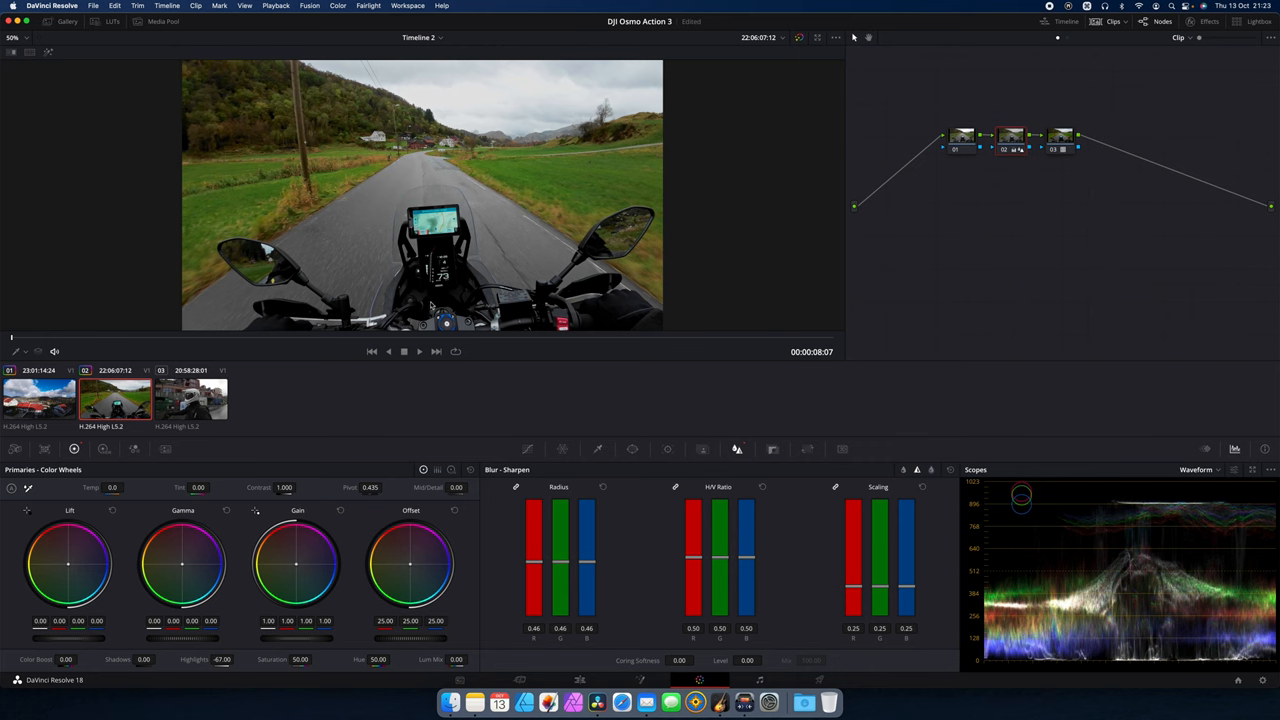
{"action": "mouse_move", "coordinate": [1147, 668]}
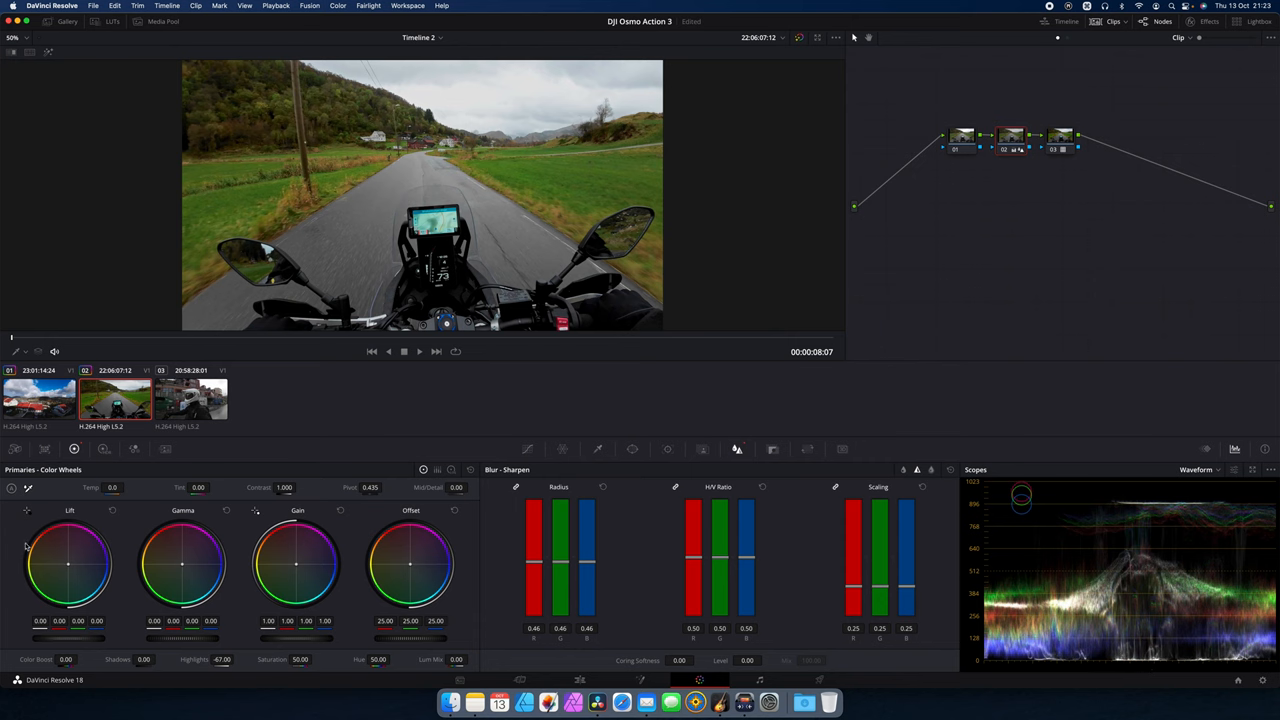
{"action": "left_click_drag", "start_coordinate": [68, 635], "coordinate": [105, 635]}
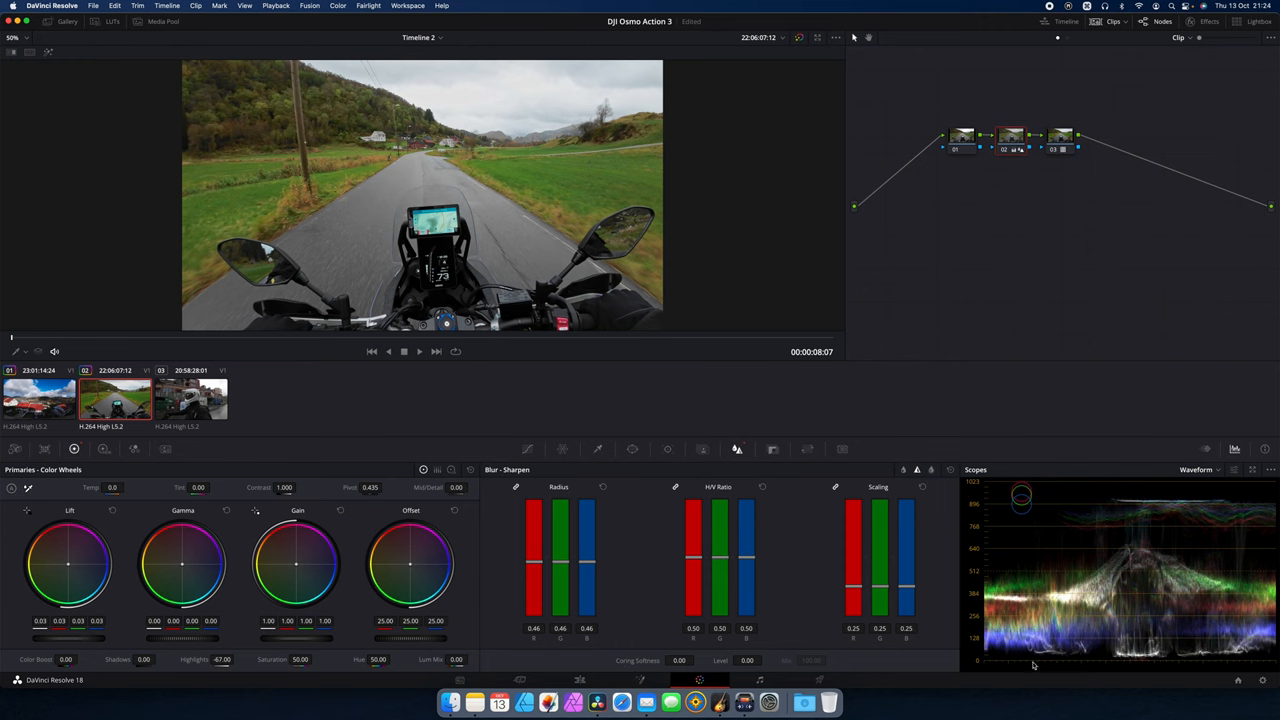
{"action": "mouse_move", "coordinate": [1094, 670]}
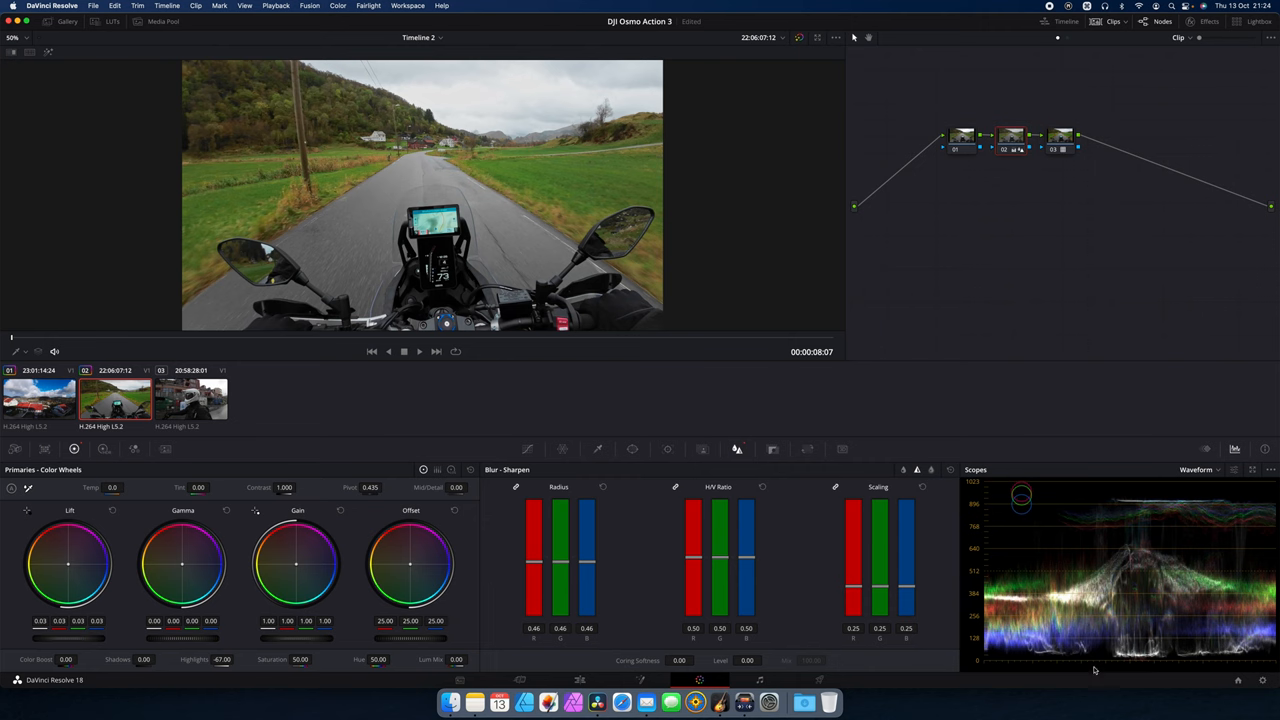
{"action": "mouse_move", "coordinate": [1110, 181]}
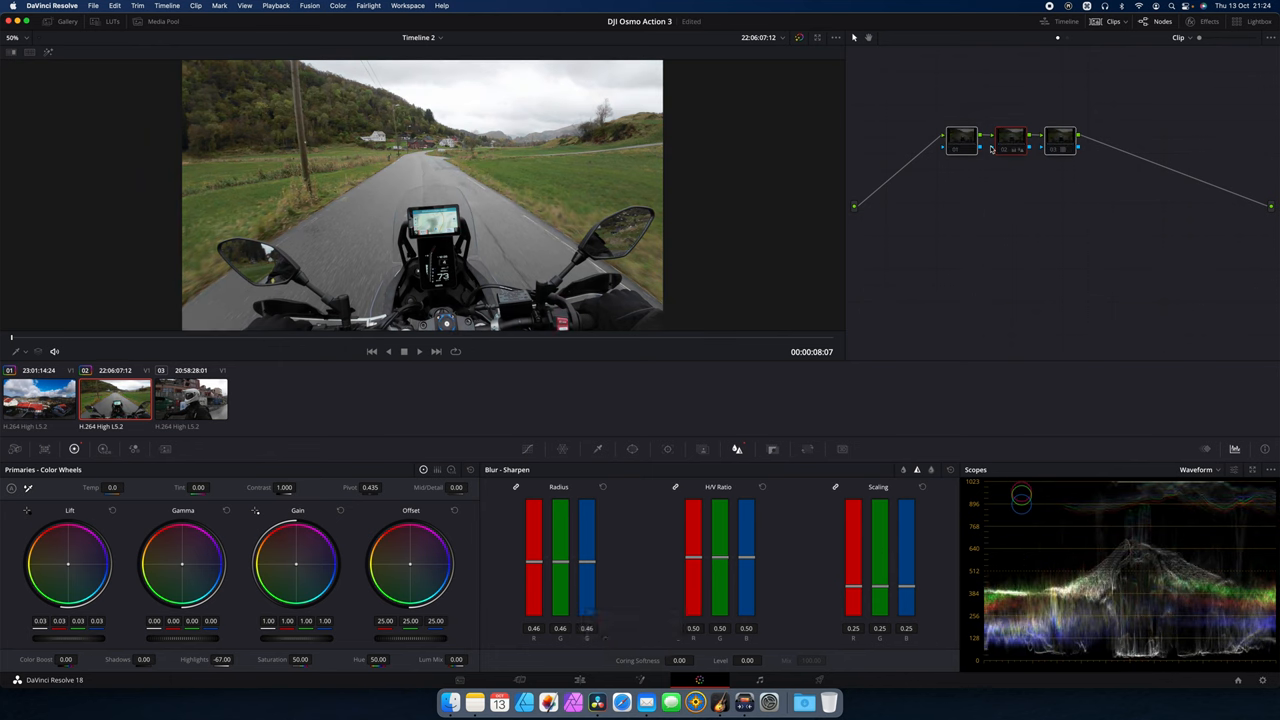
Move on to clip 03, the helmeted rider beside buildings
{"action": "key", "text": "cmd+d"}
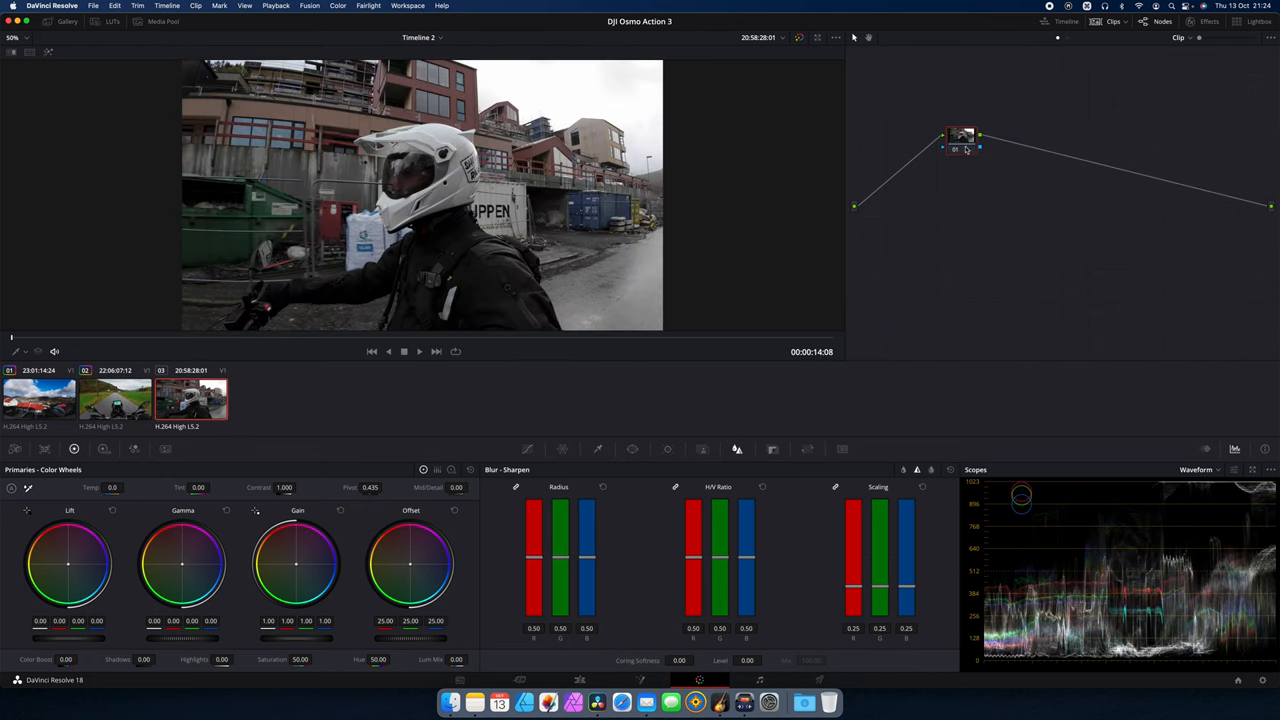
Add a third serial node and open node 03's options to apply the DJI LUT
{"action": "key", "text": "option+s"}
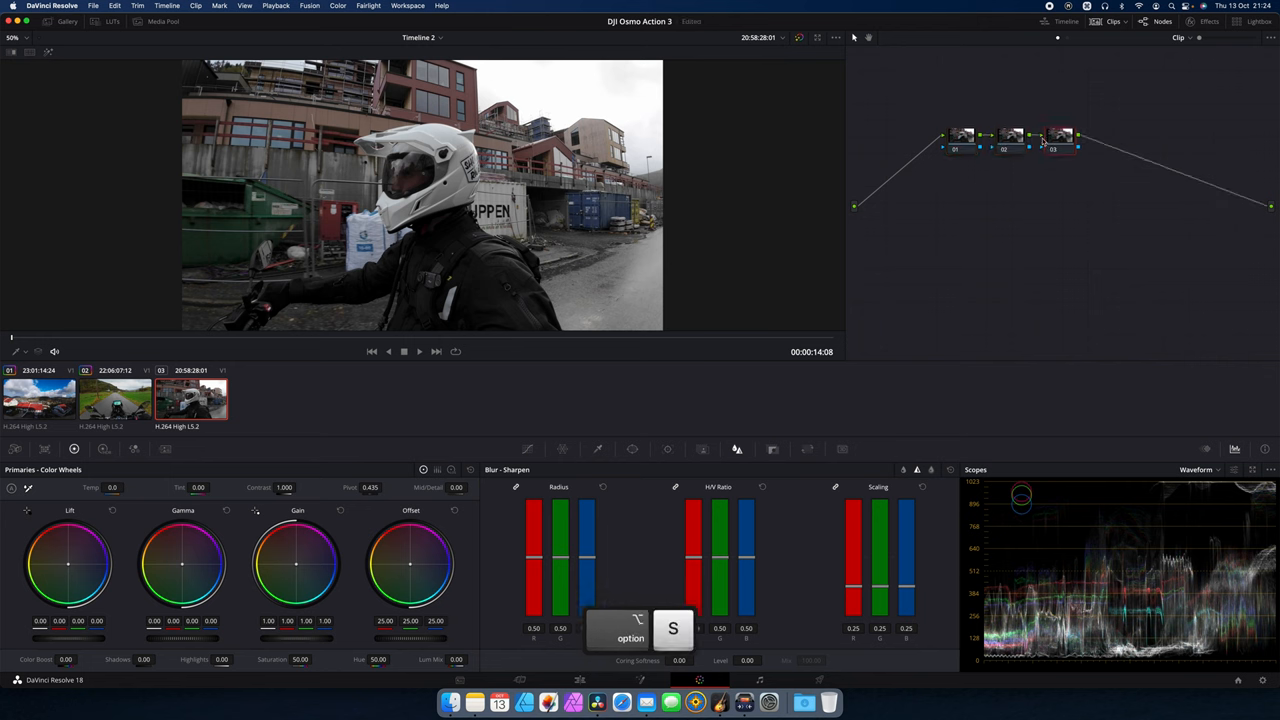
{"action": "right_click", "coordinate": [1058, 137]}
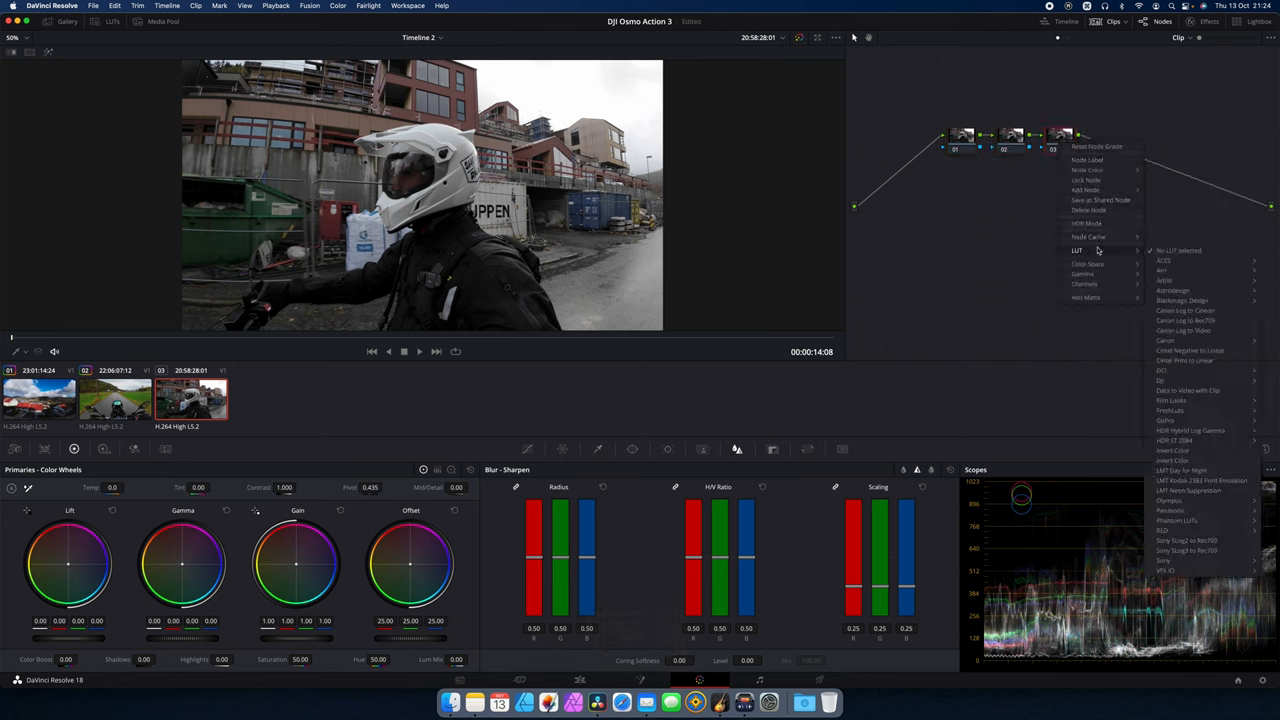
{"action": "mouse_move", "coordinate": [1161, 380]}
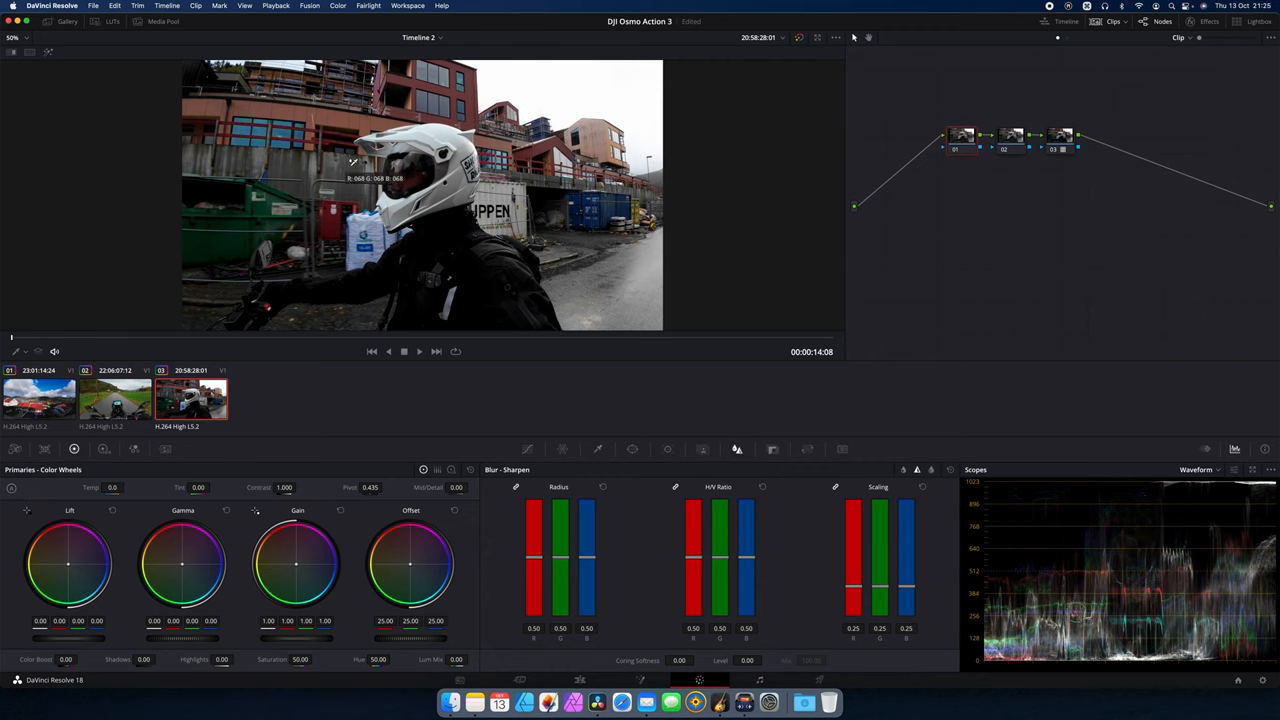
{"action": "mouse_move", "coordinate": [447, 127]}
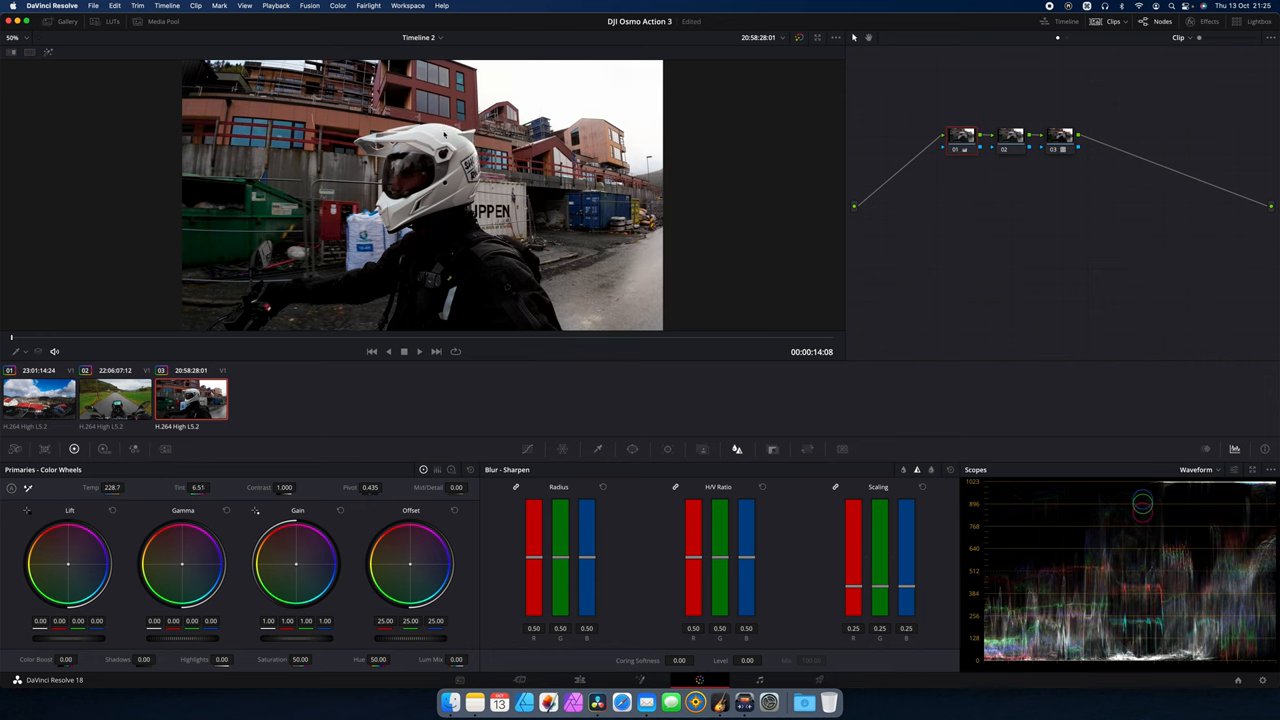
{"action": "mouse_move", "coordinate": [523, 265]}
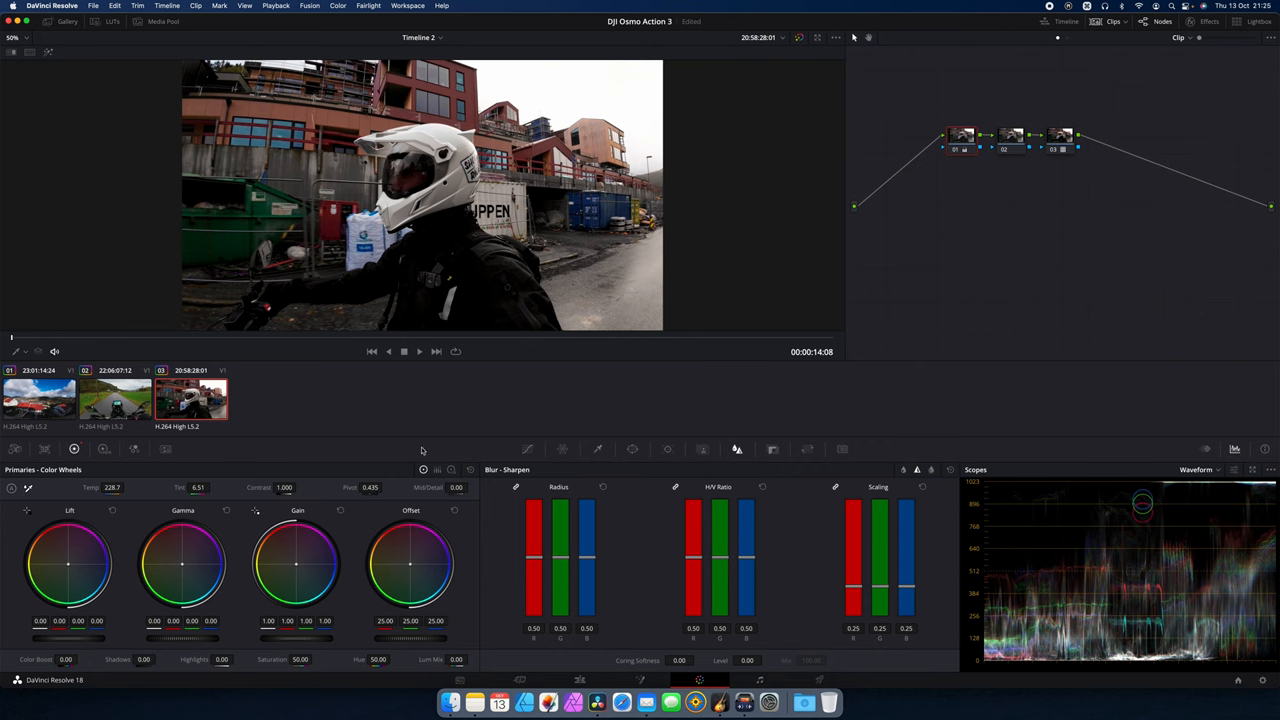
Toggle the current node to compare the Temp 228.7, Tint 6.51 white balance
{"action": "key", "text": "cmd+d"}
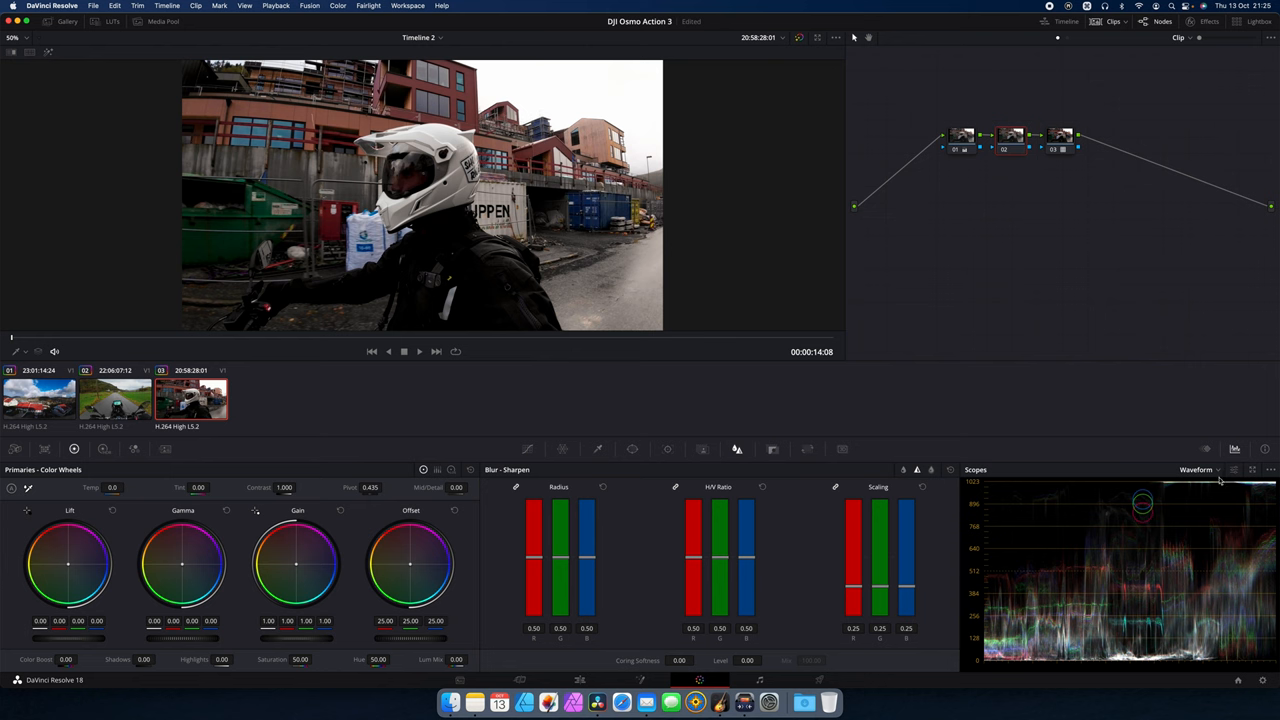
Lower node 02's Highlights to about -38 to tame the bright sky
{"action": "left_click_drag", "start_coordinate": [221, 660], "coordinate": [205, 660]}
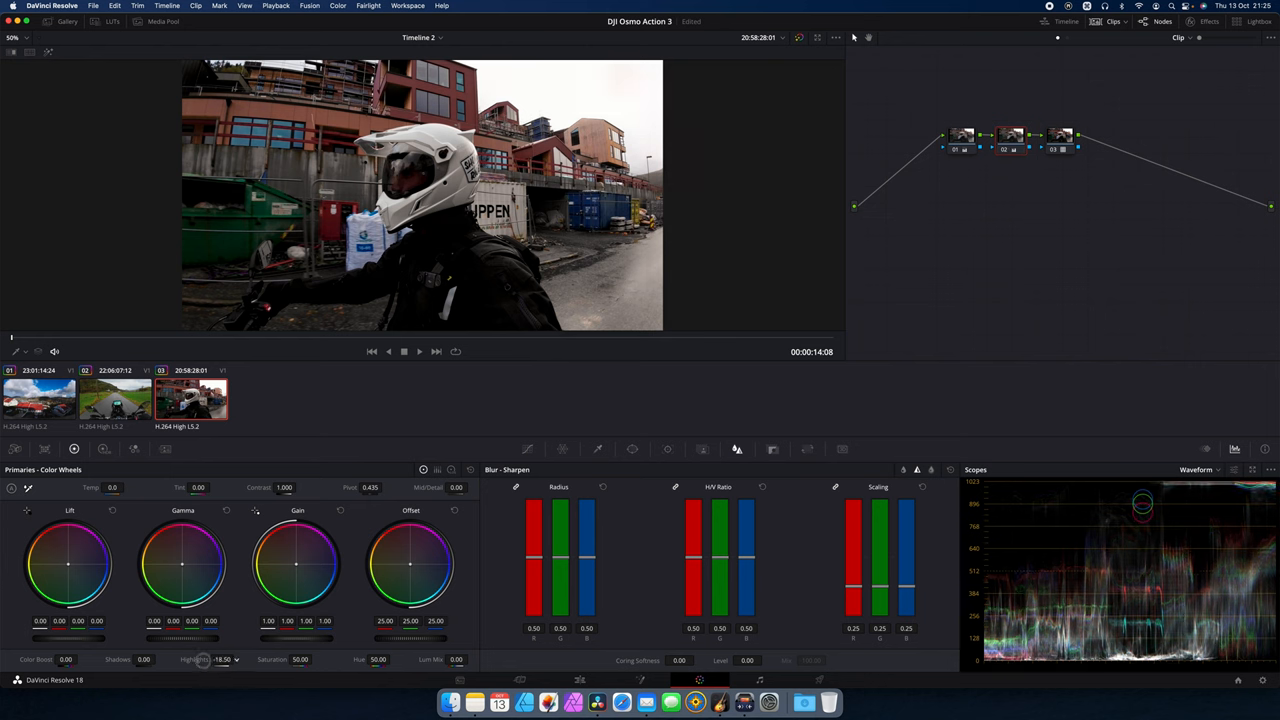
{"action": "left_click_drag", "start_coordinate": [205, 660], "coordinate": [148, 660]}
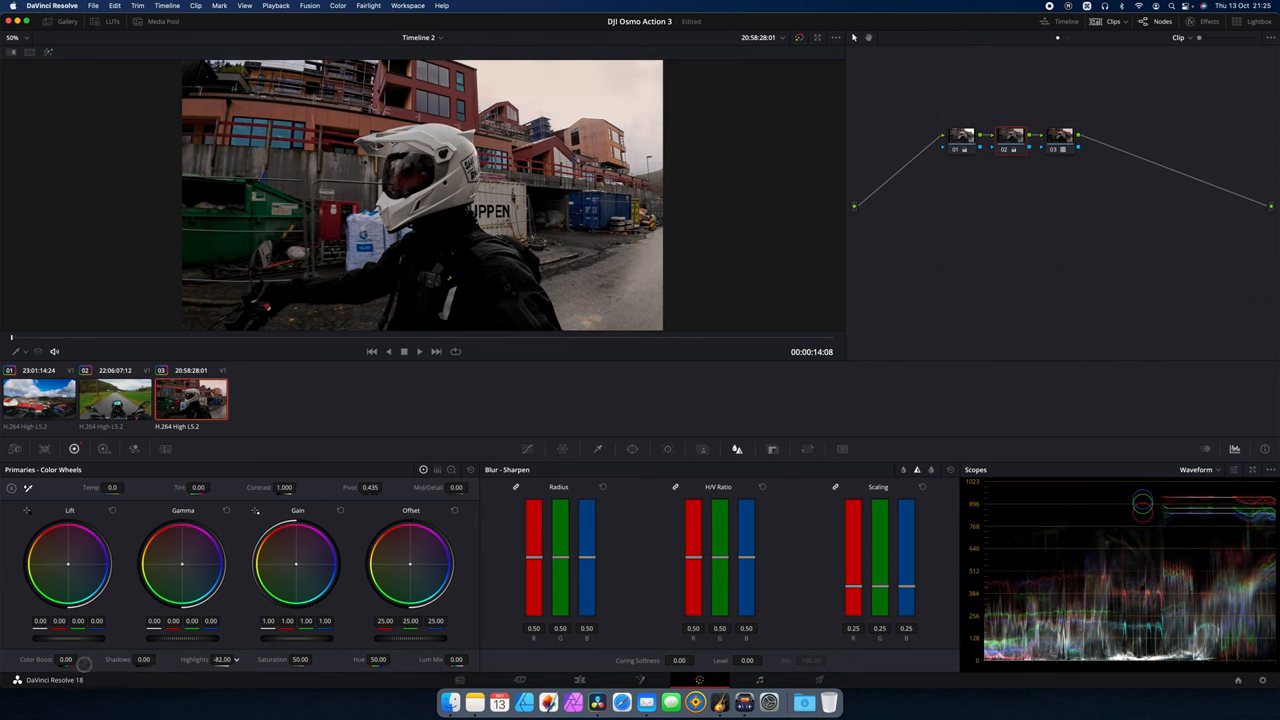
{"action": "left_click_drag", "start_coordinate": [210, 659], "coordinate": [225, 659]}
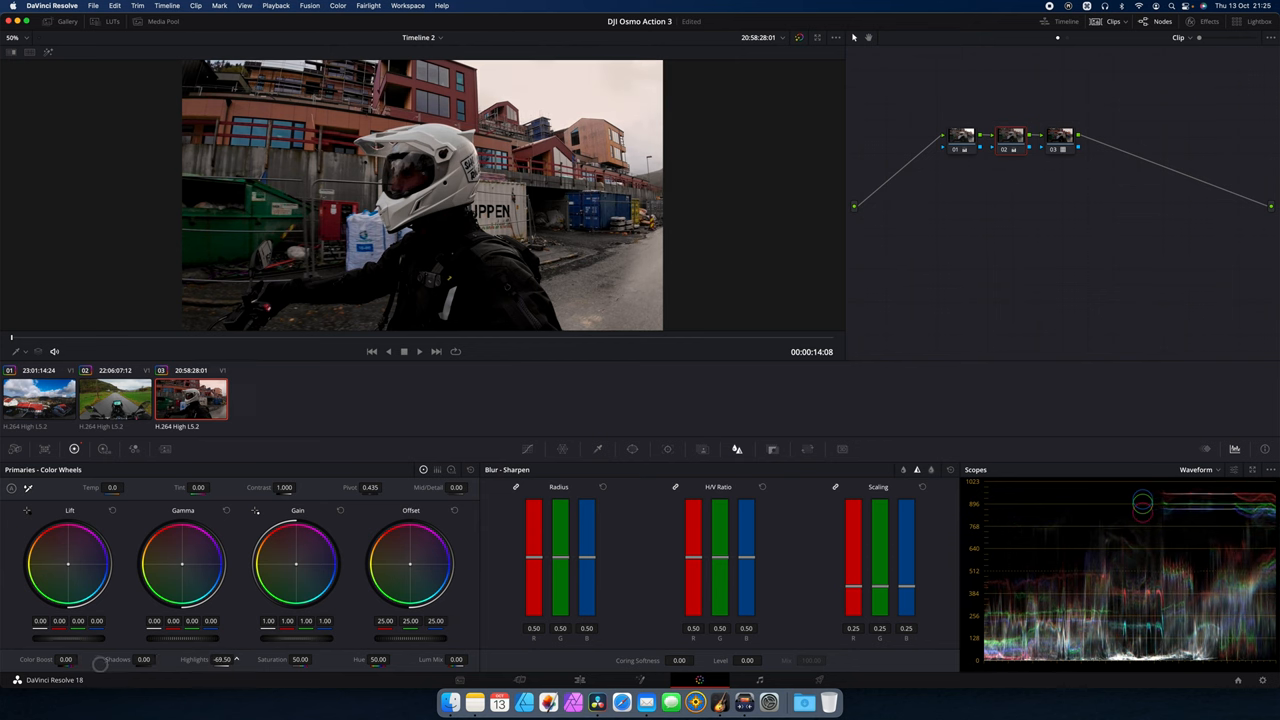
{"action": "left_click_drag", "start_coordinate": [237, 660], "coordinate": [222, 660]}
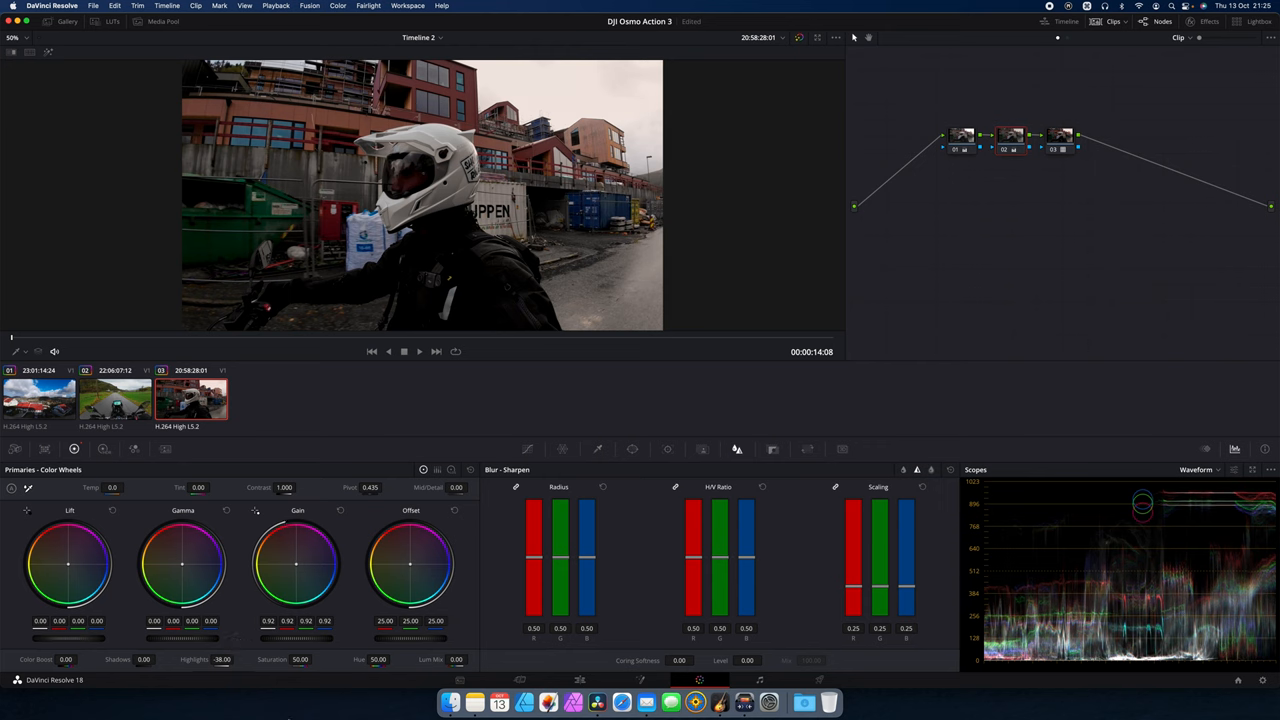
{"action": "mouse_move", "coordinate": [393, 417]}
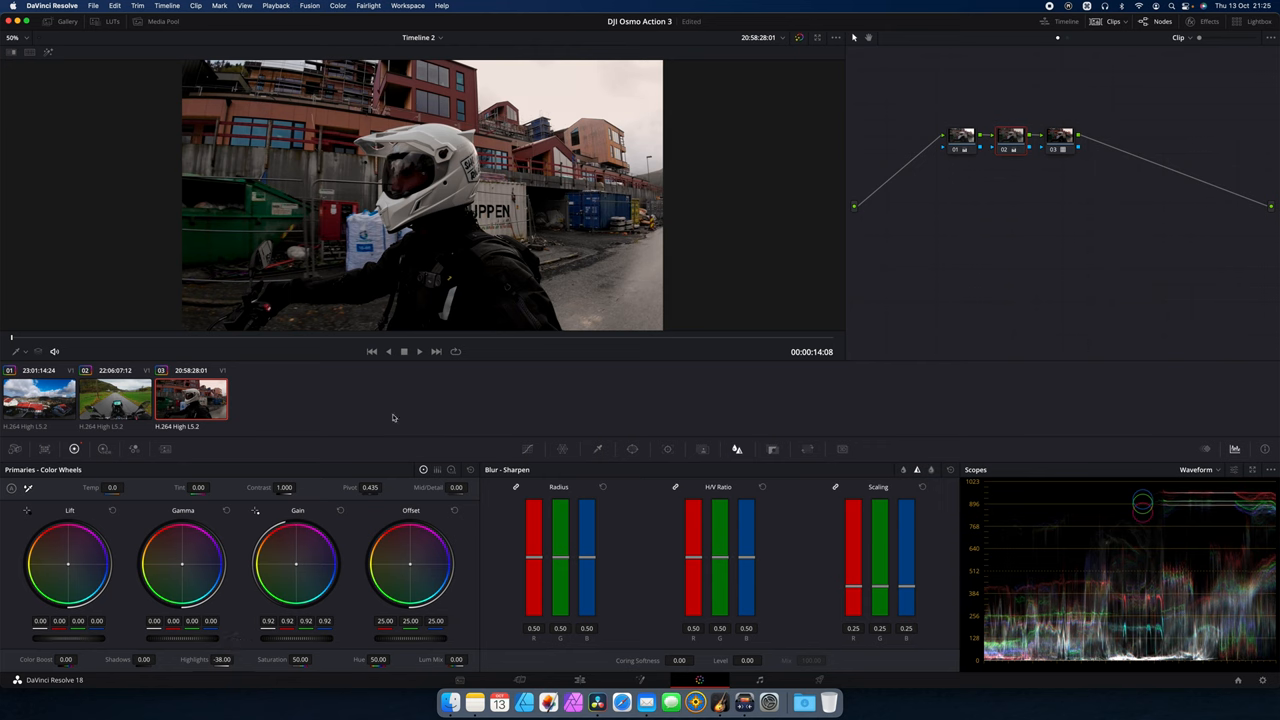
{"action": "mouse_move", "coordinate": [331, 293]}
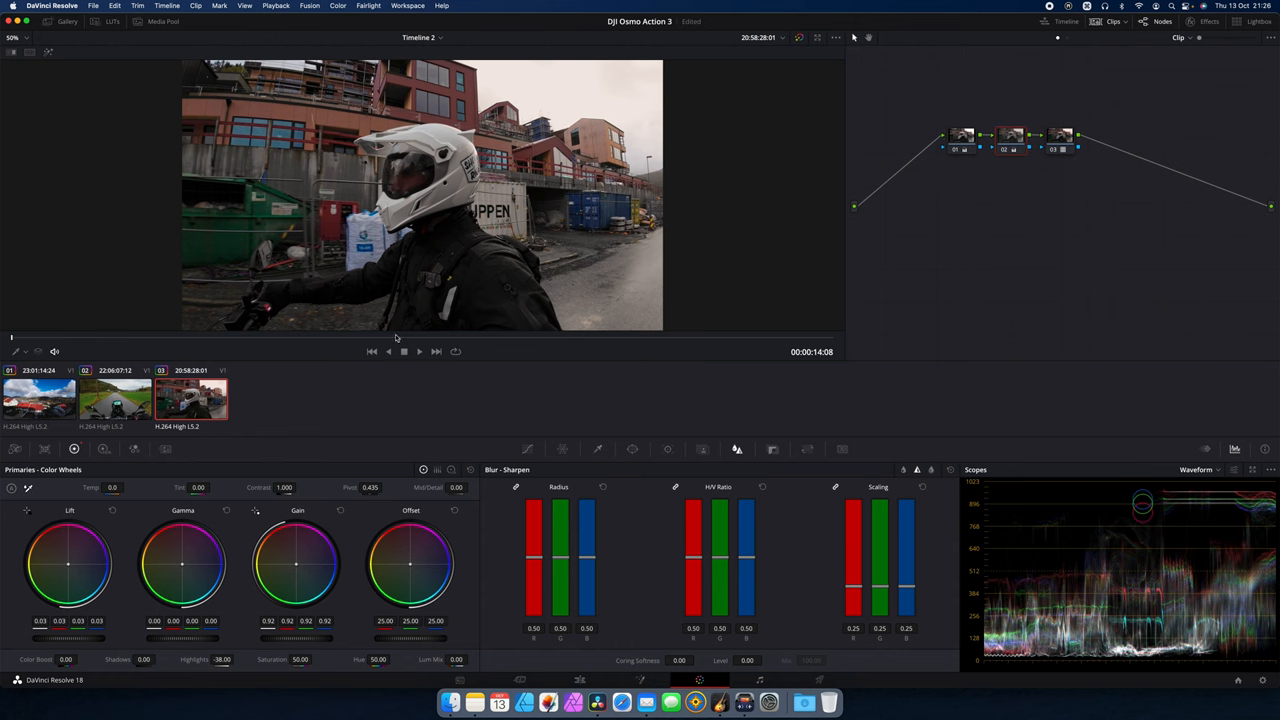
{"action": "mouse_move", "coordinate": [1022, 224]}
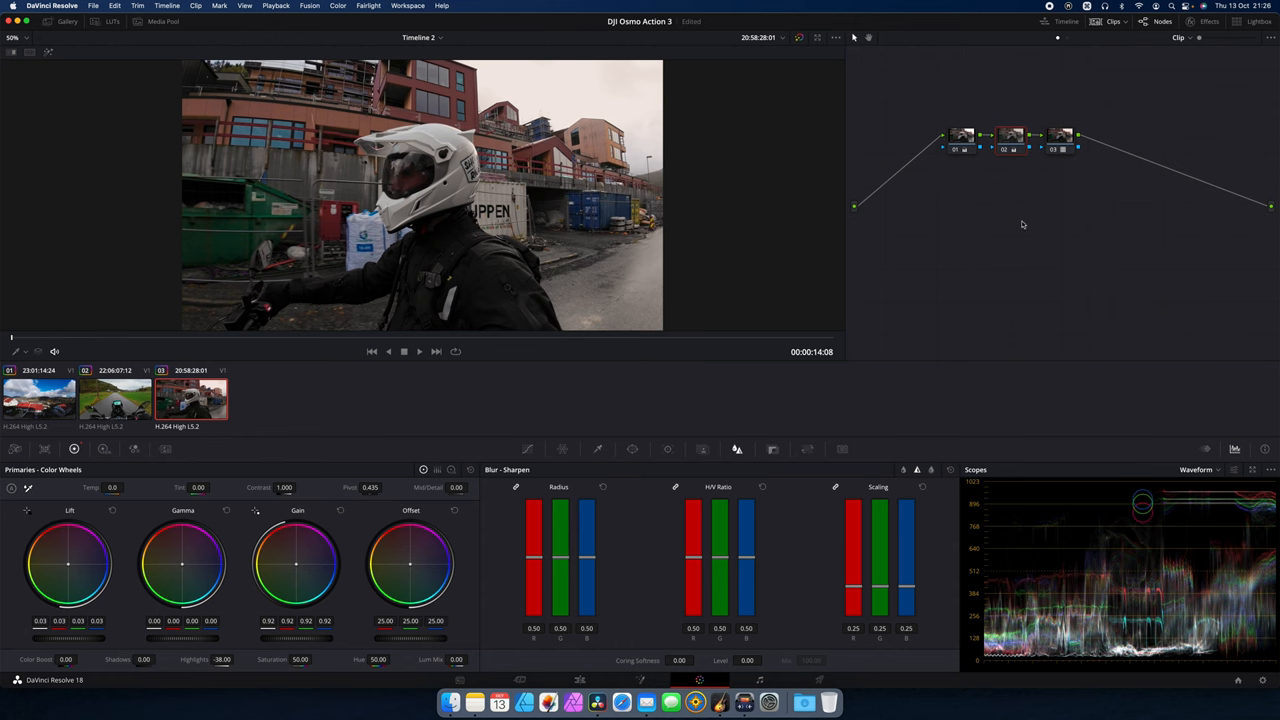
Set the Blur Radius to 0.46 while zoomed in, then toggle the full-screen viewer
{"action": "left_click_drag", "start_coordinate": [560, 560], "coordinate": [560, 570]}
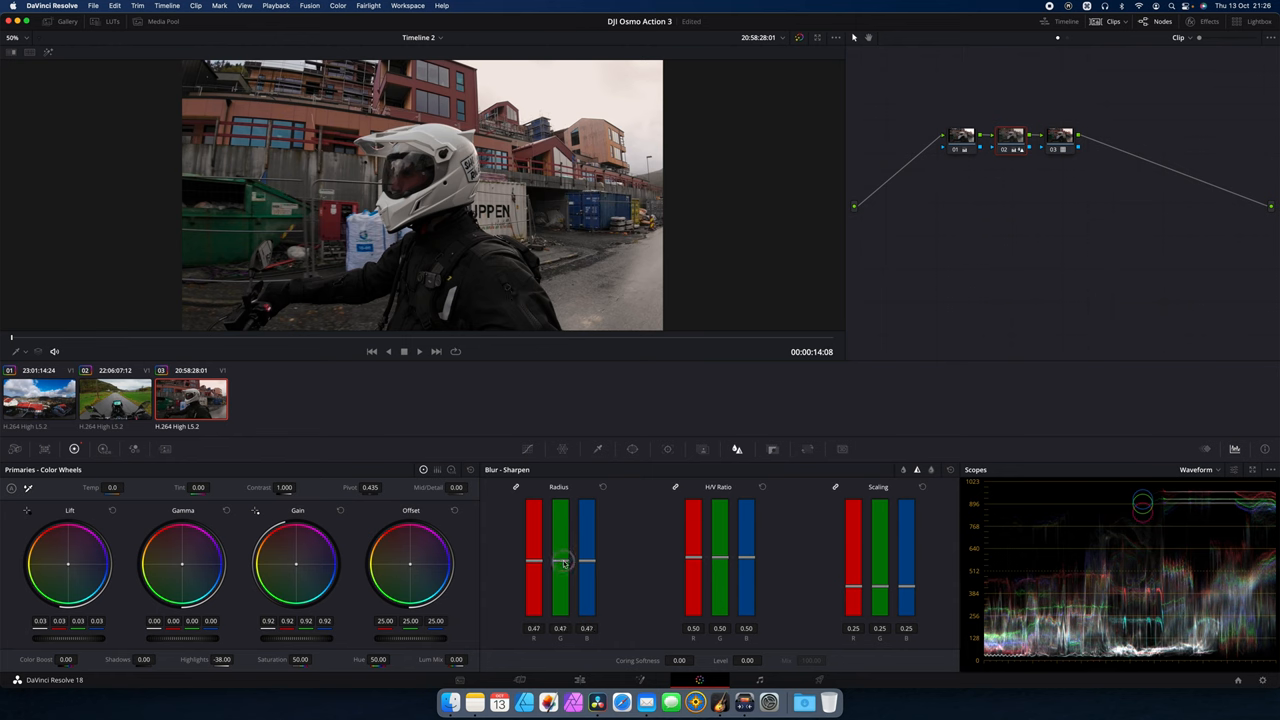
{"action": "left_click_drag", "start_coordinate": [560, 560], "coordinate": [562, 558]}
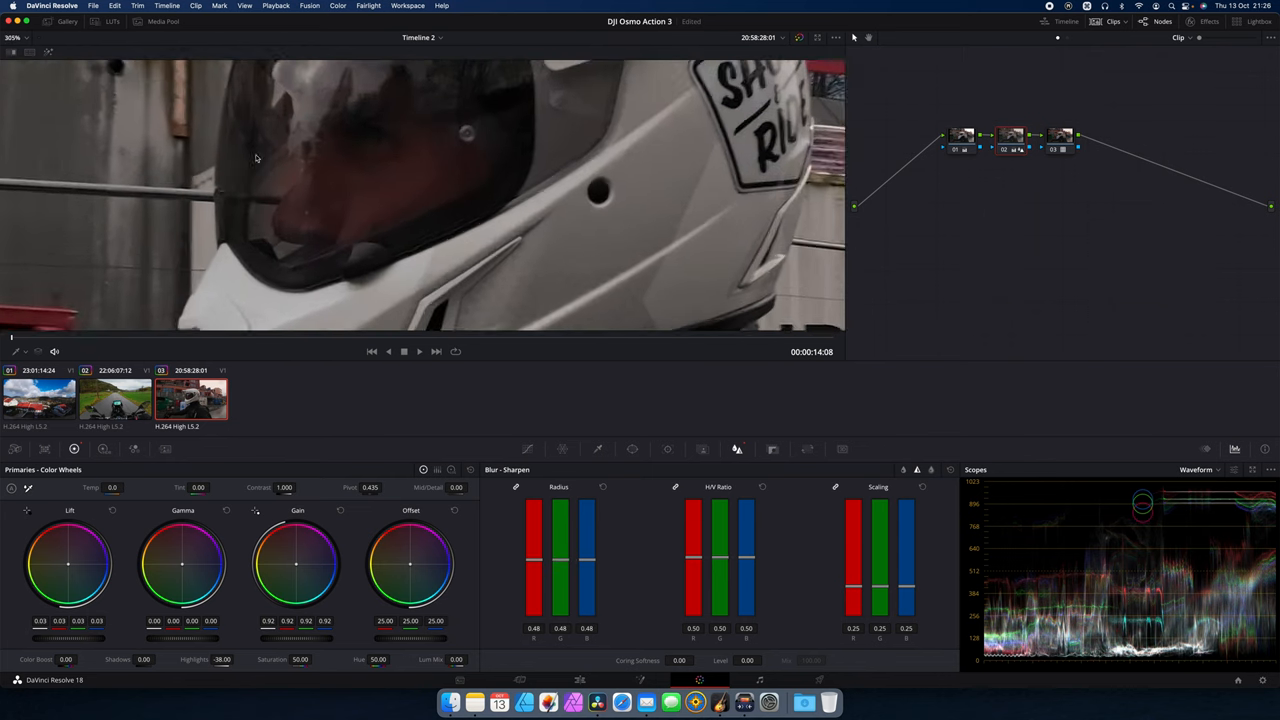
{"action": "scroll", "scroll_direction": "up", "scroll_amount": 3}
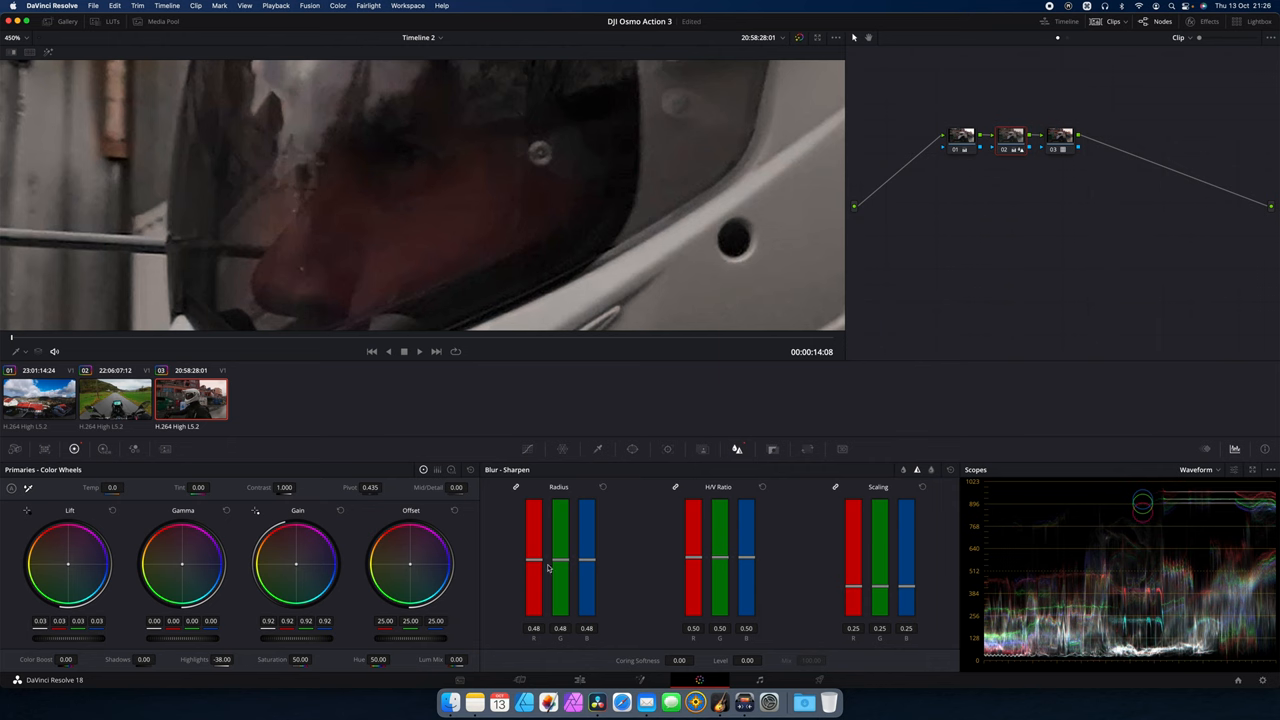
{"action": "left_click_drag", "start_coordinate": [560, 565], "coordinate": [560, 575]}
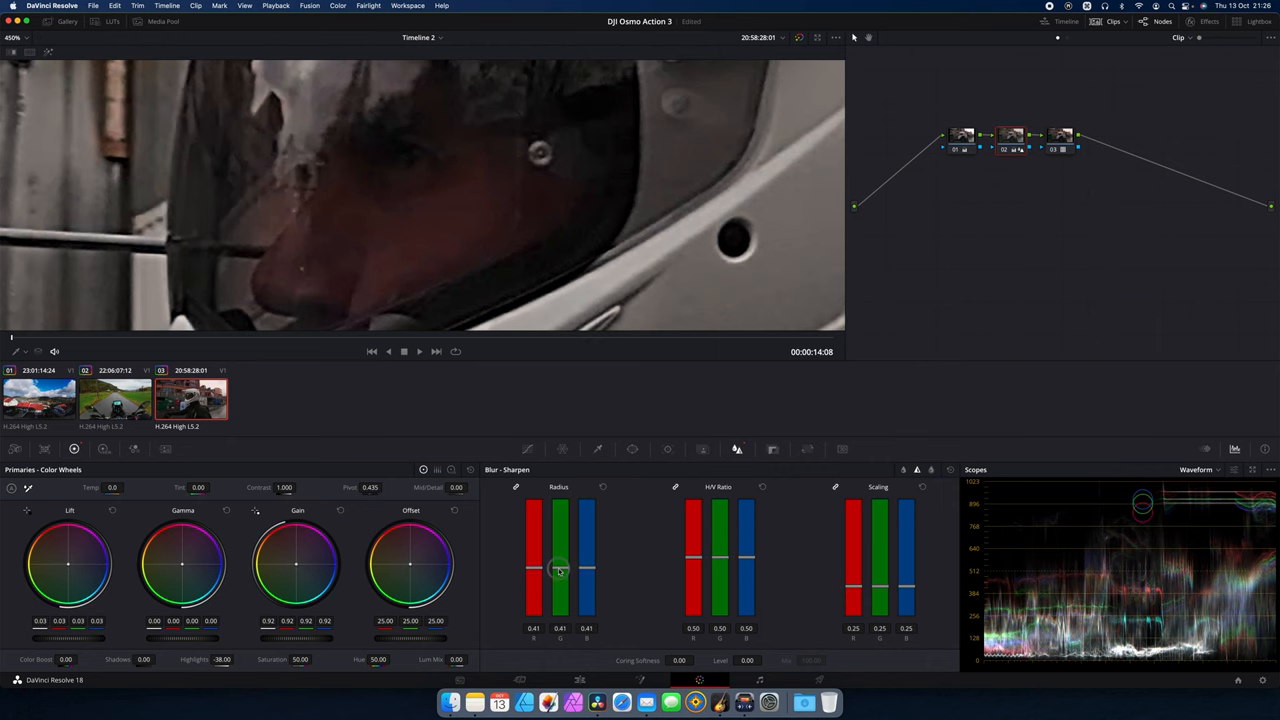
{"action": "left_click_drag", "start_coordinate": [559, 570], "coordinate": [559, 560]}
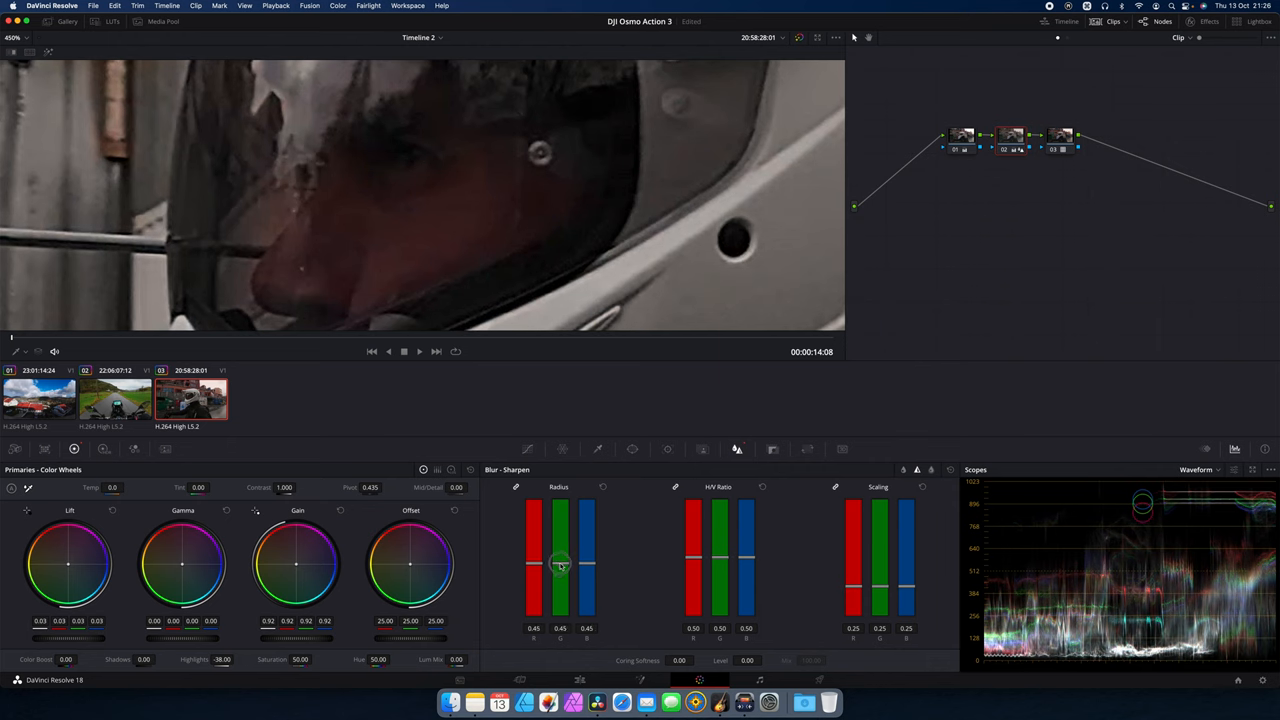
{"action": "left_click_drag", "start_coordinate": [560, 565], "coordinate": [560, 560]}
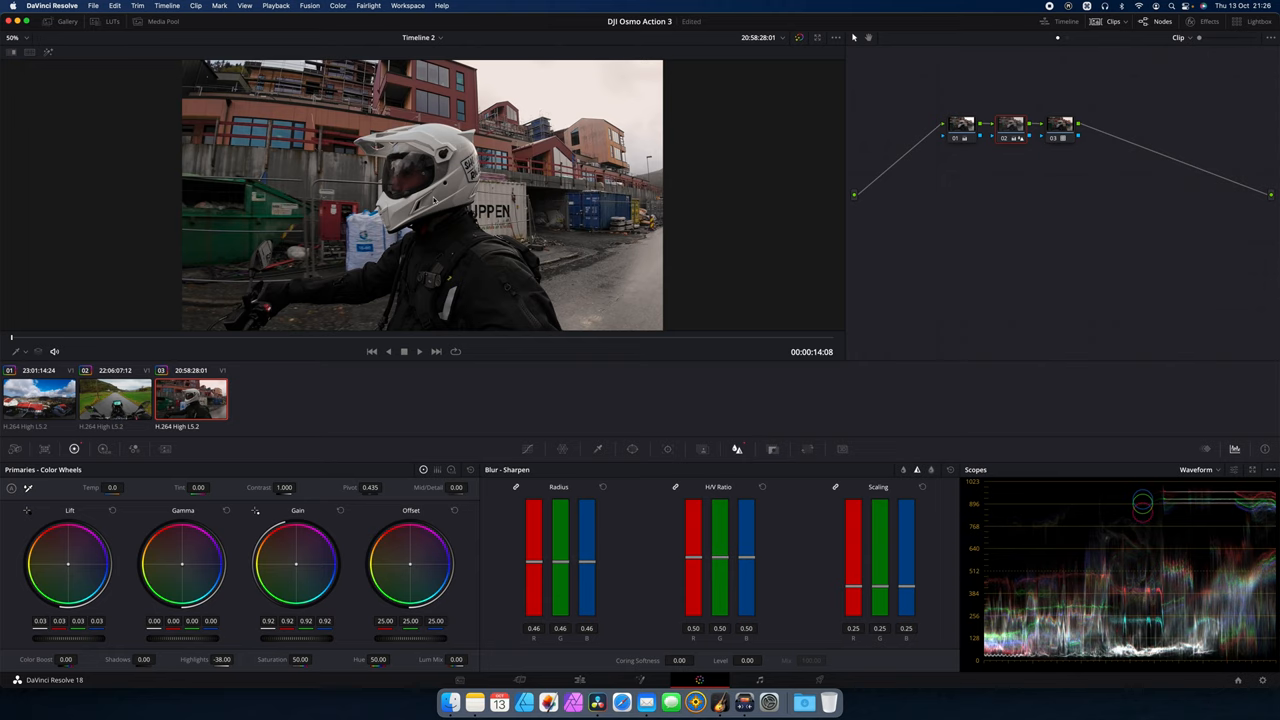
{"action": "key", "text": "shift+f"}
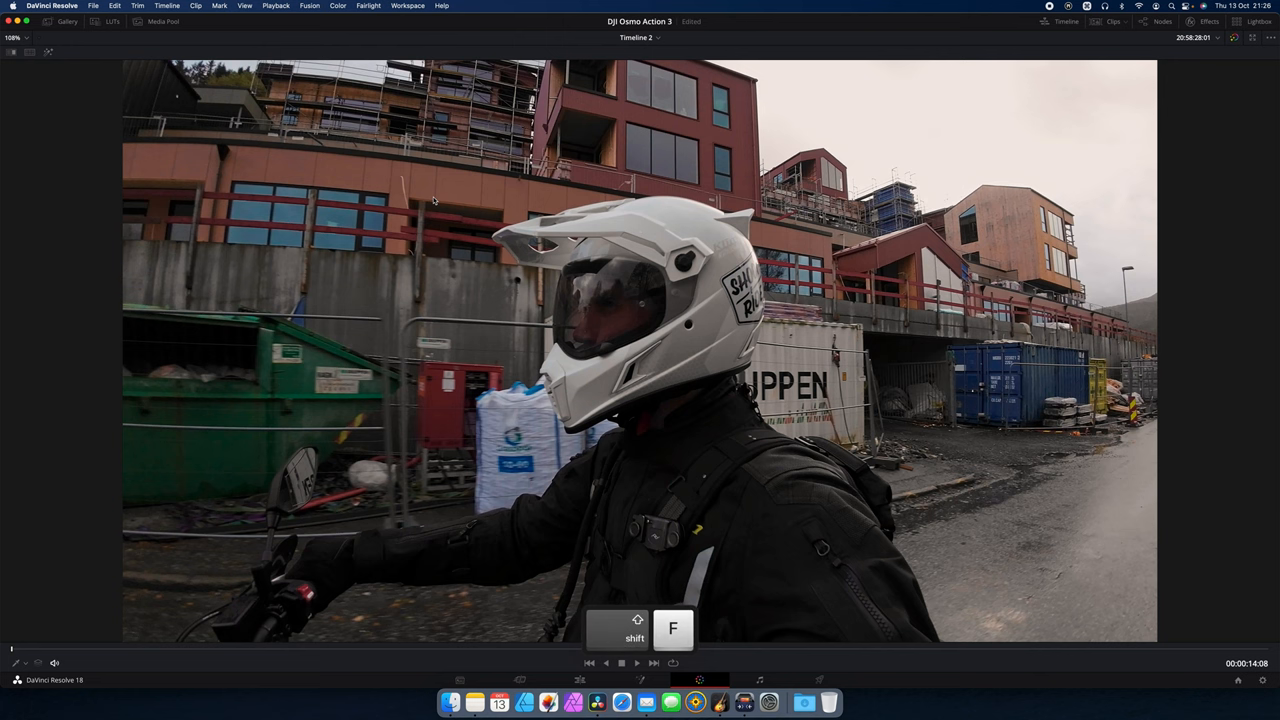
{"action": "key", "text": "shift+f"}
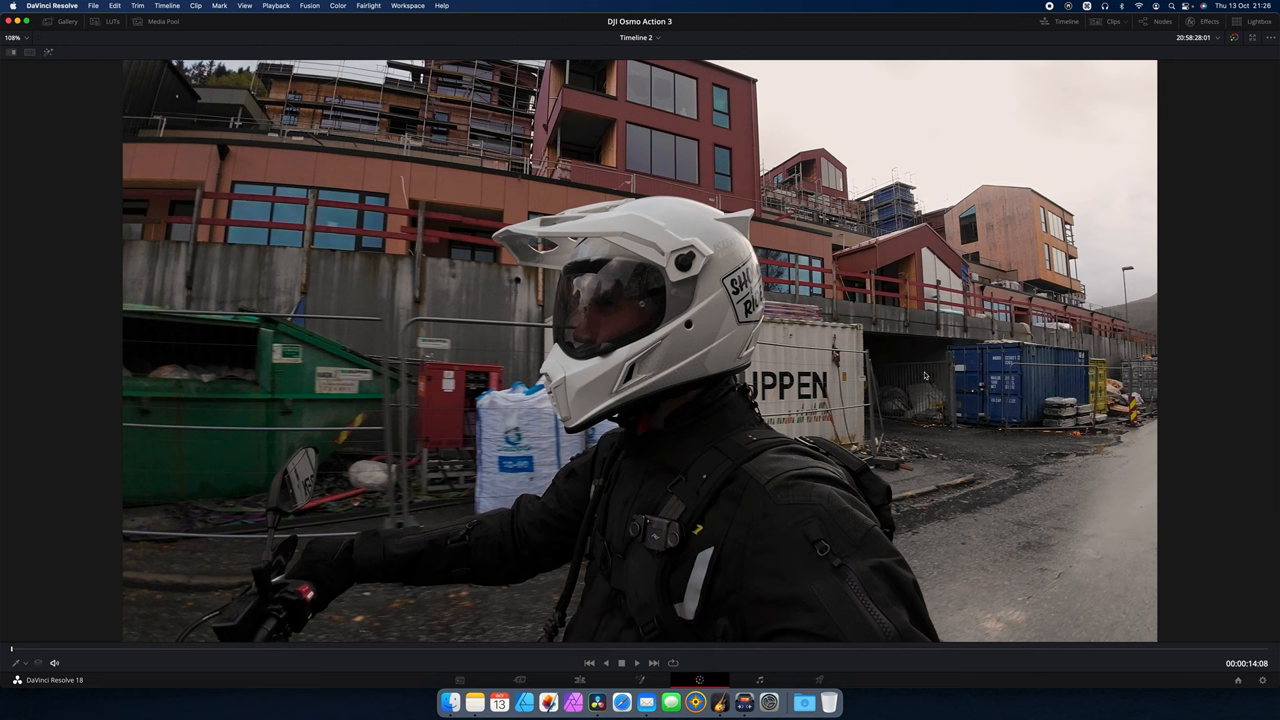